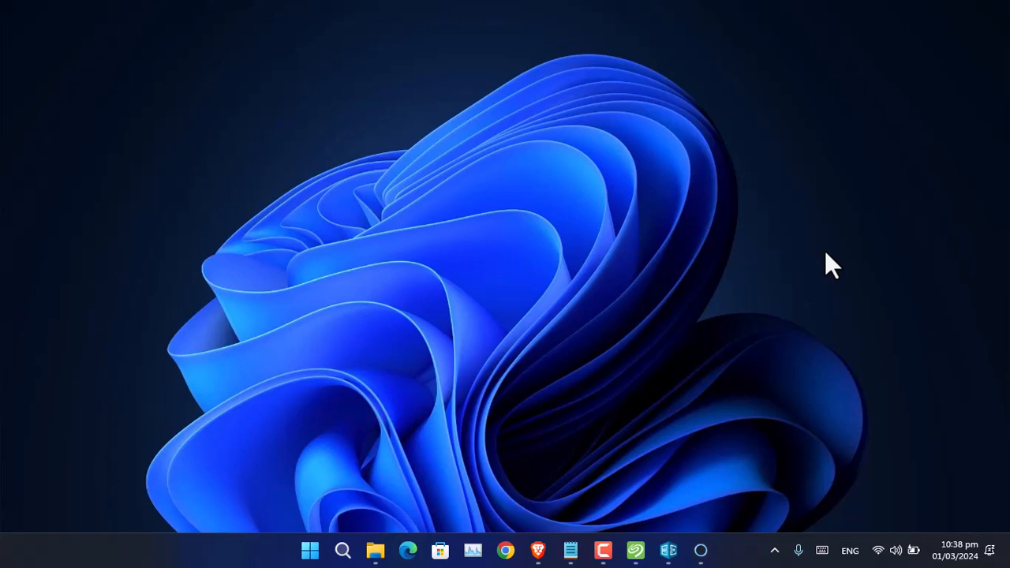
{"action": "mouse_move", "coordinate": [637, 456]}
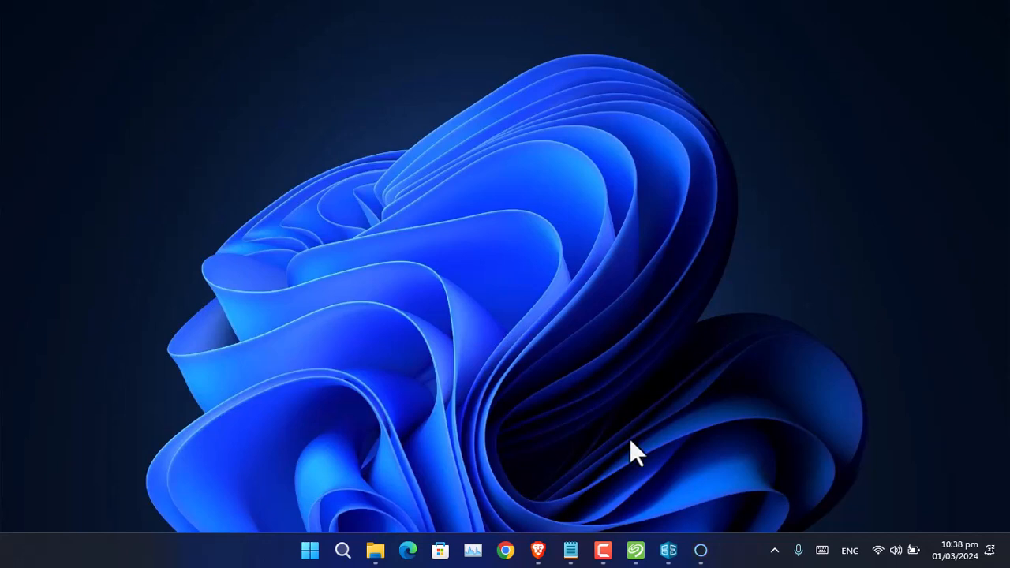
{"action": "mouse_move", "coordinate": [675, 402]}
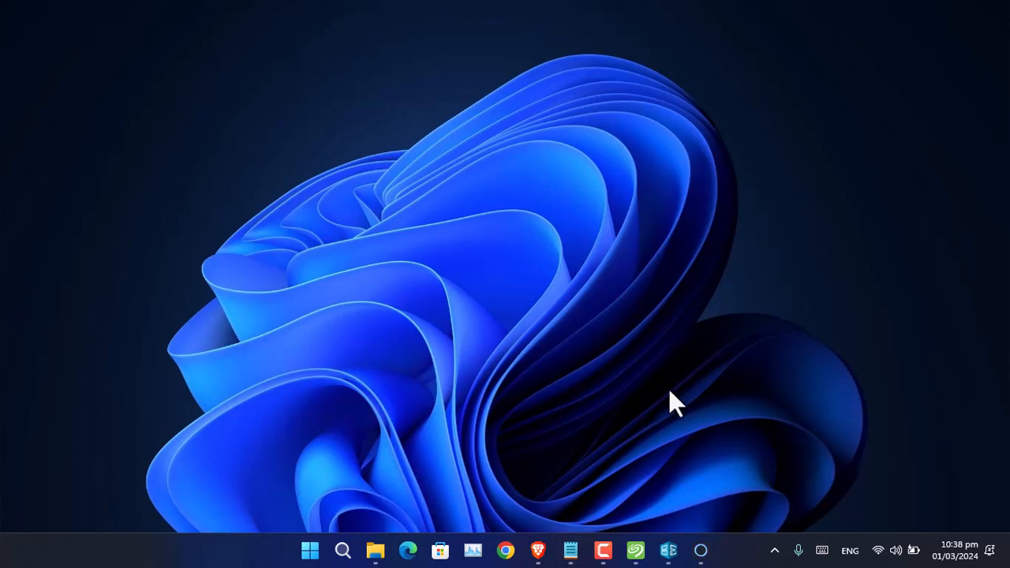
- Highlight 'Magician' in the css.txt SSD tool notes, then bring Brave forward on CrystalDiskInfo
{"action": "left_click", "coordinate": [570, 550]}
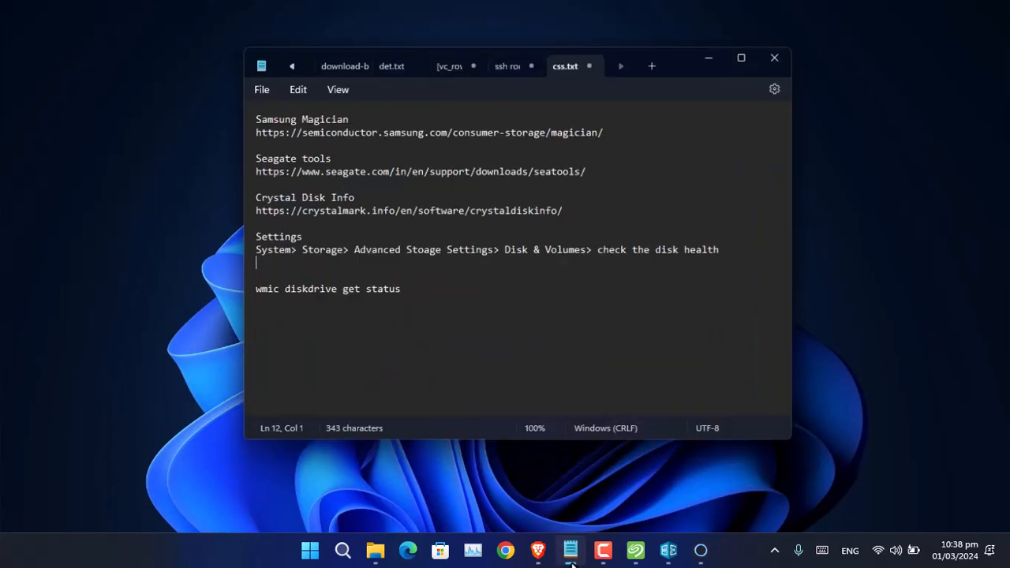
{"action": "double_click", "coordinate": [318, 119]}
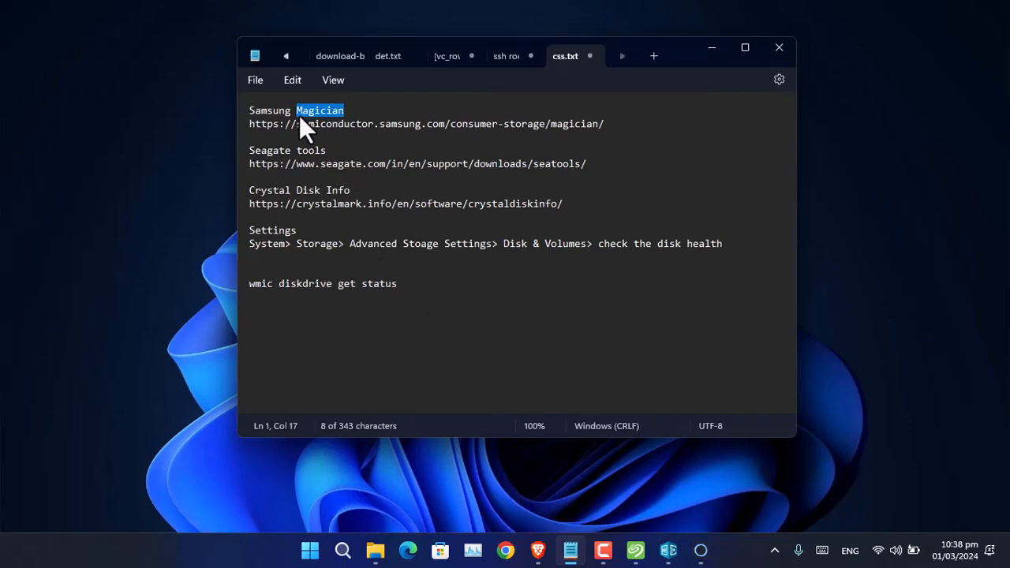
{"action": "left_click", "coordinate": [538, 550]}
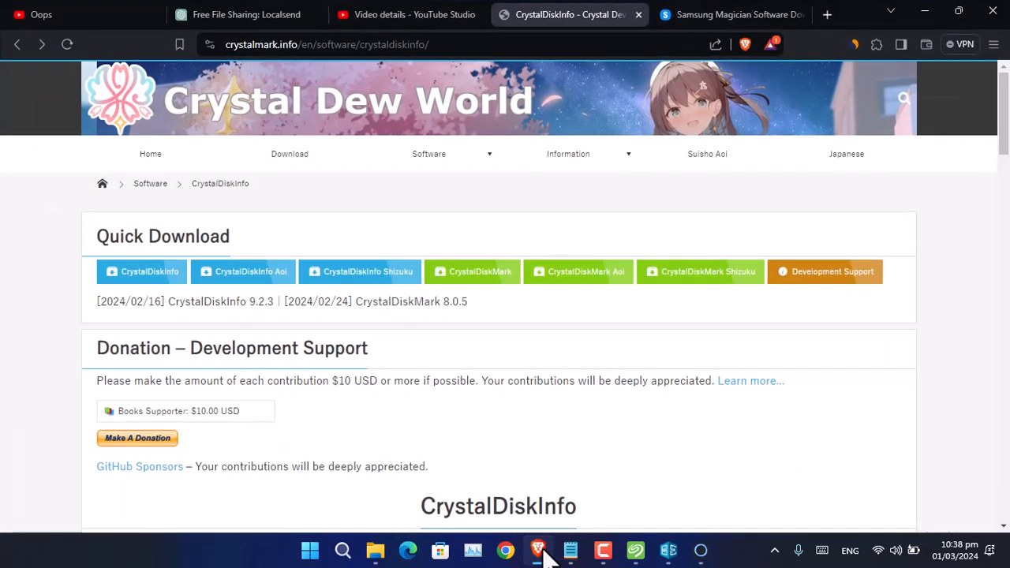
- Confirm the Samsung SSD 860 EVO shows Good health and view its Diagnostic Scan page
{"action": "left_click", "coordinate": [730, 14]}
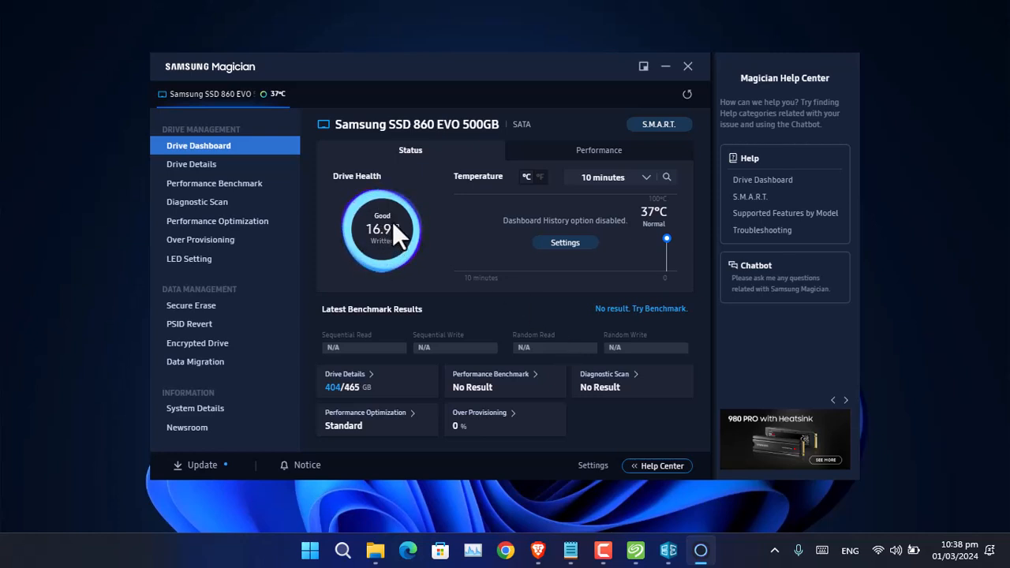
{"action": "mouse_move", "coordinate": [423, 241]}
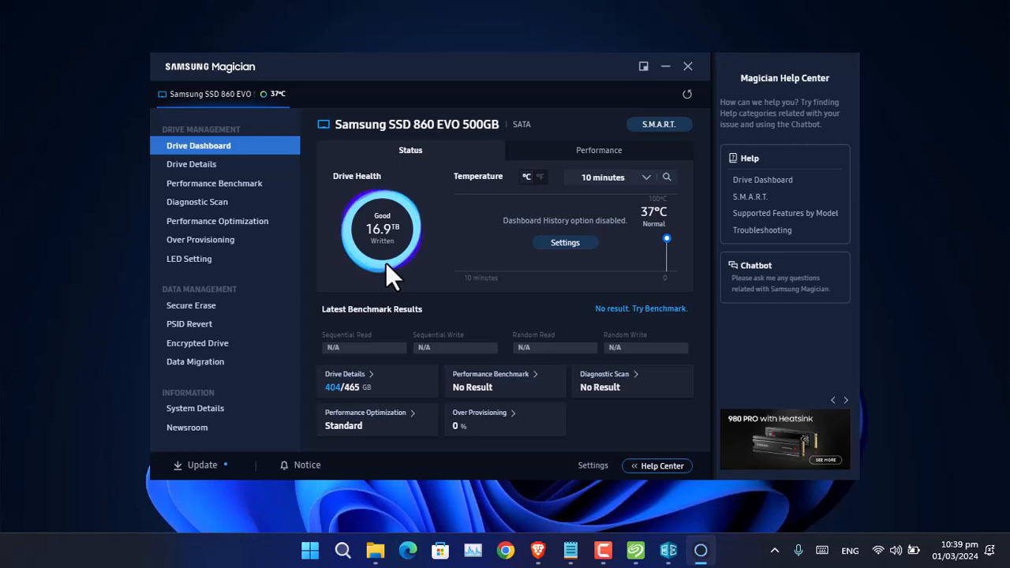
{"action": "mouse_move", "coordinate": [659, 241]}
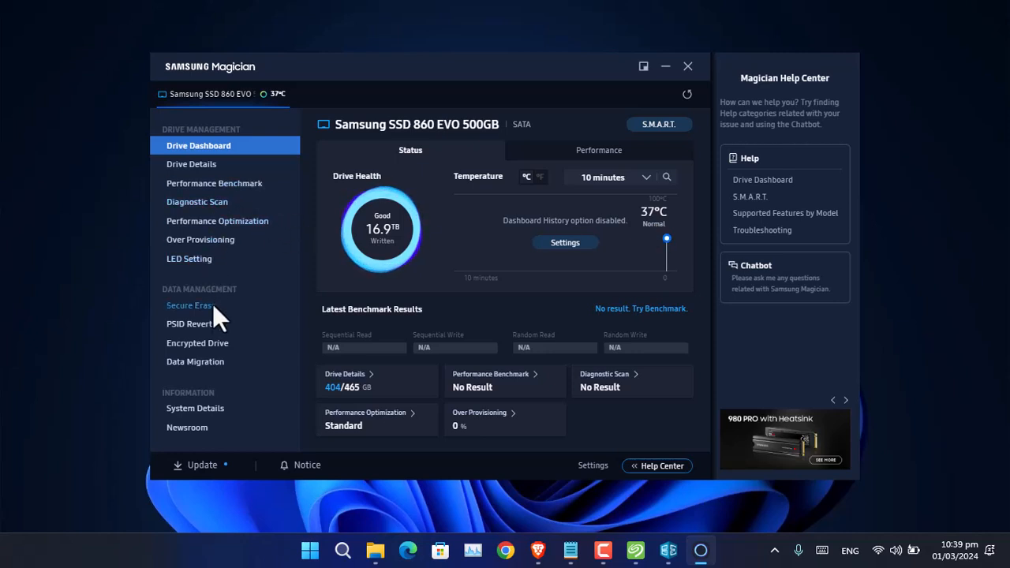
{"action": "mouse_move", "coordinate": [213, 410]}
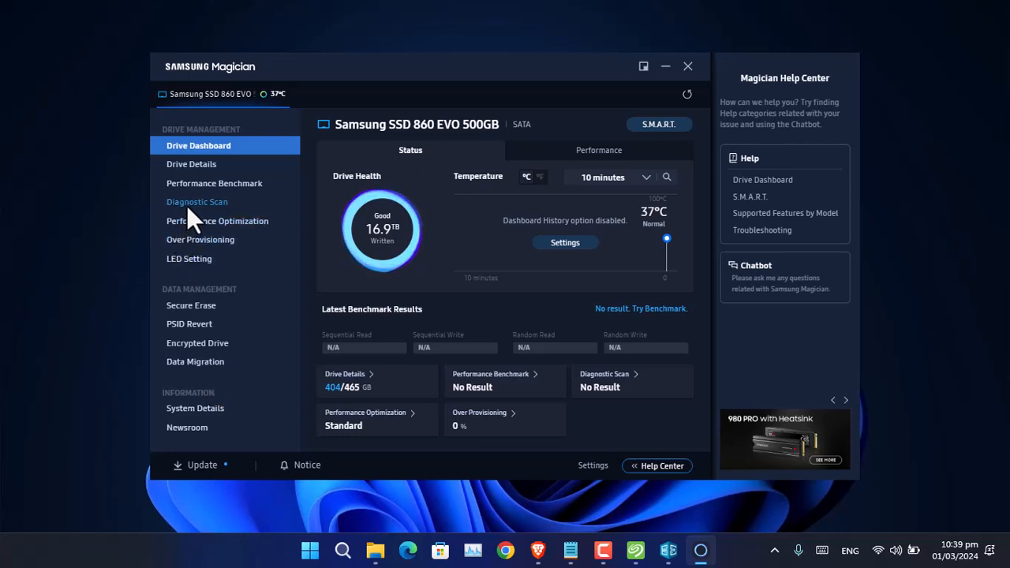
{"action": "left_click", "coordinate": [197, 201]}
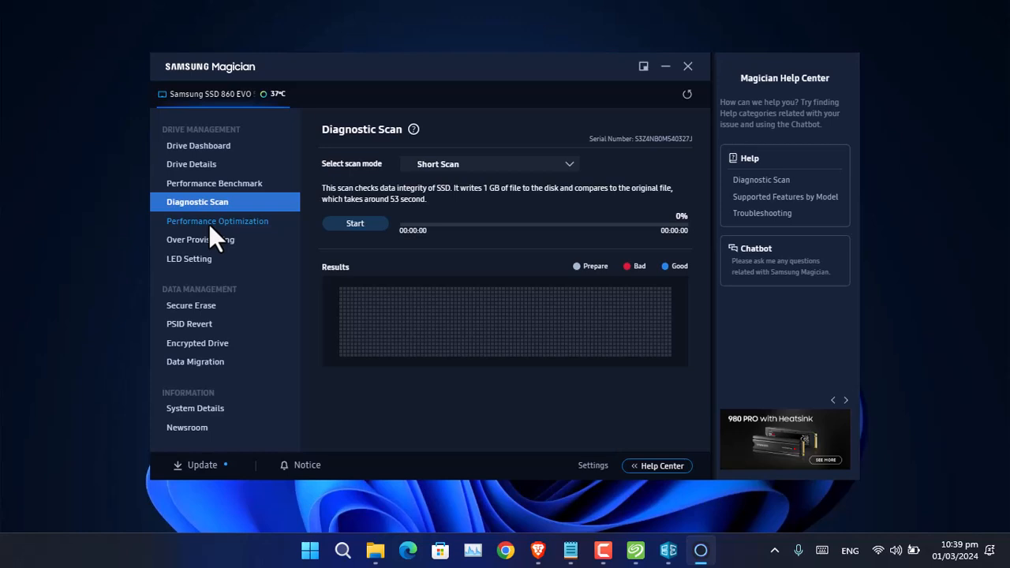
{"action": "mouse_move", "coordinate": [624, 146]}
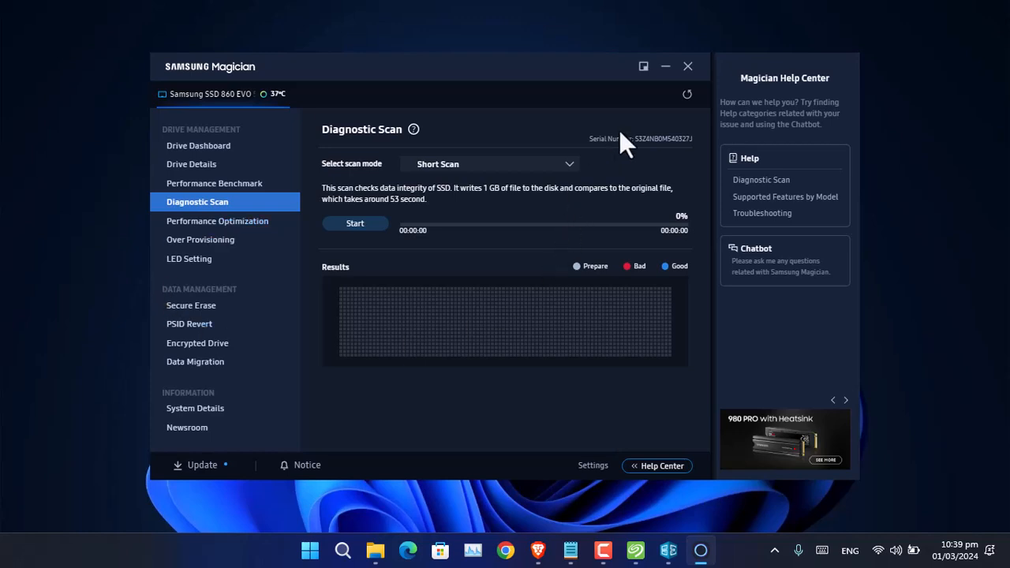
{"action": "mouse_move", "coordinate": [694, 83]}
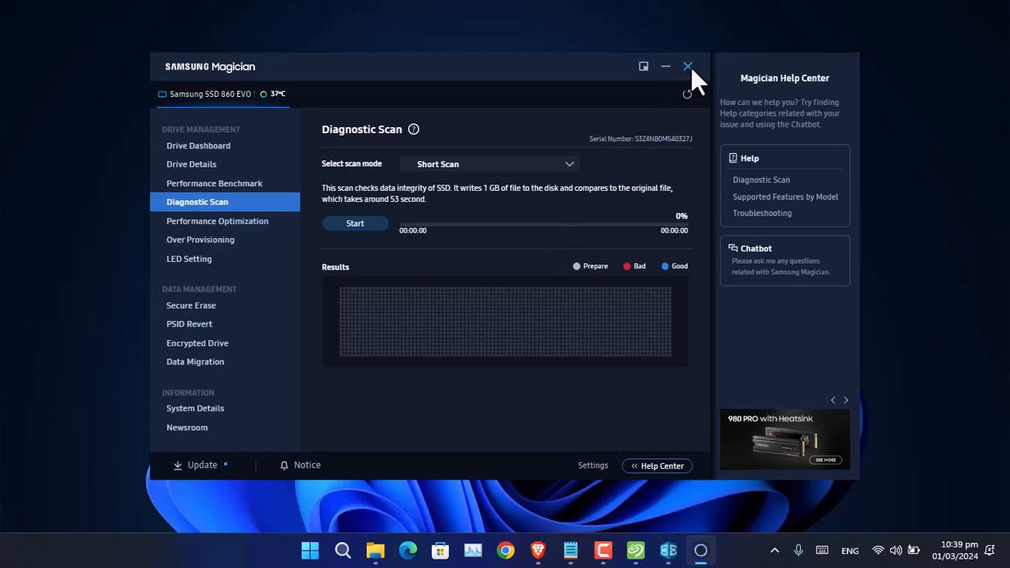
{"action": "left_click", "coordinate": [688, 66]}
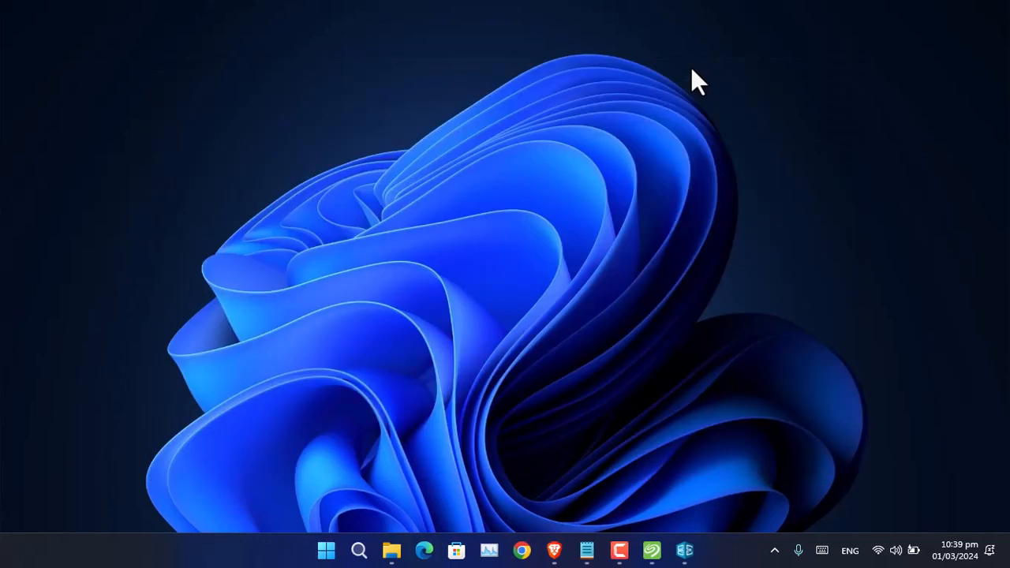
{"action": "mouse_move", "coordinate": [689, 172]}
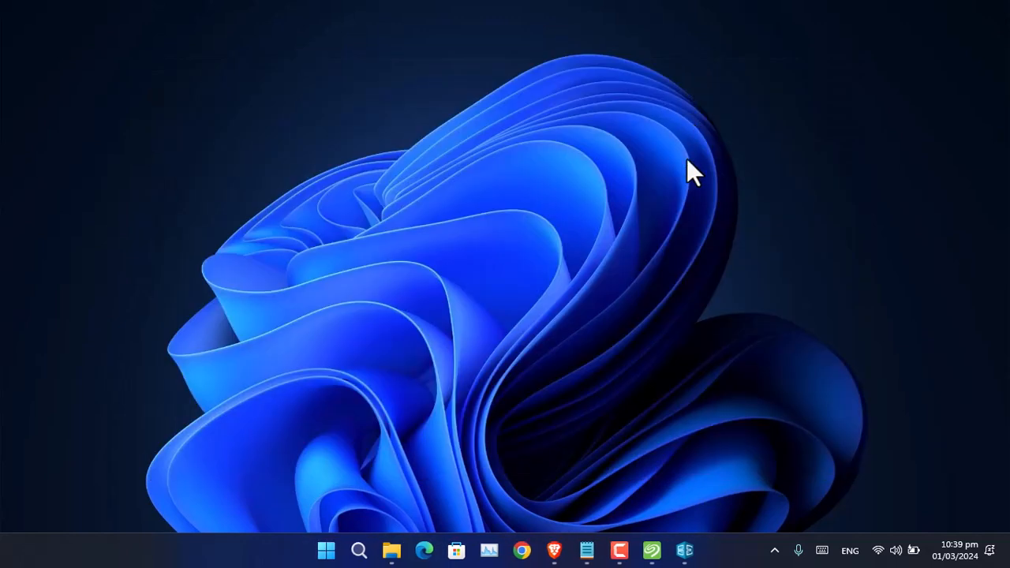
{"action": "mouse_move", "coordinate": [683, 315]}
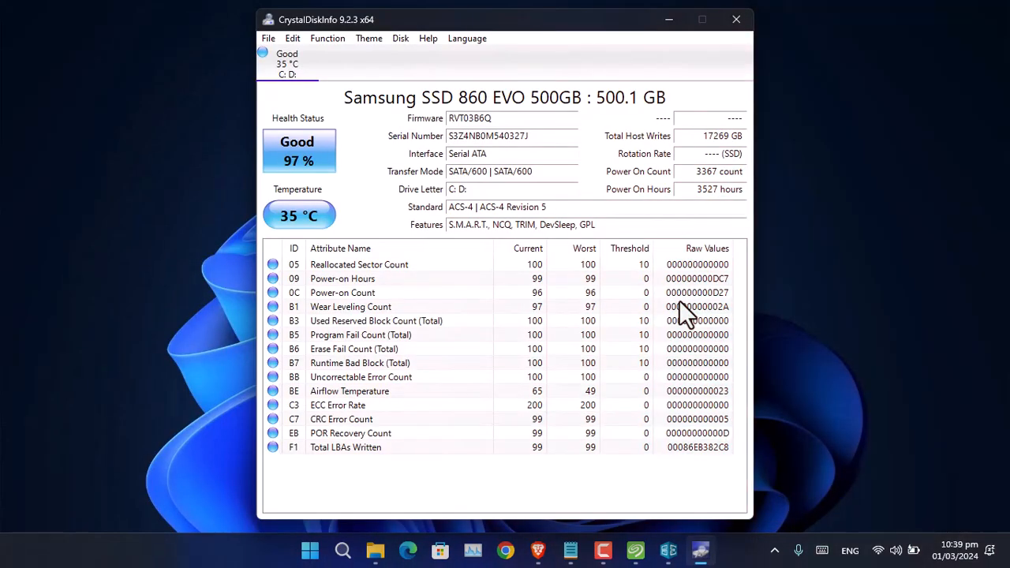
{"action": "mouse_move", "coordinate": [308, 142]}
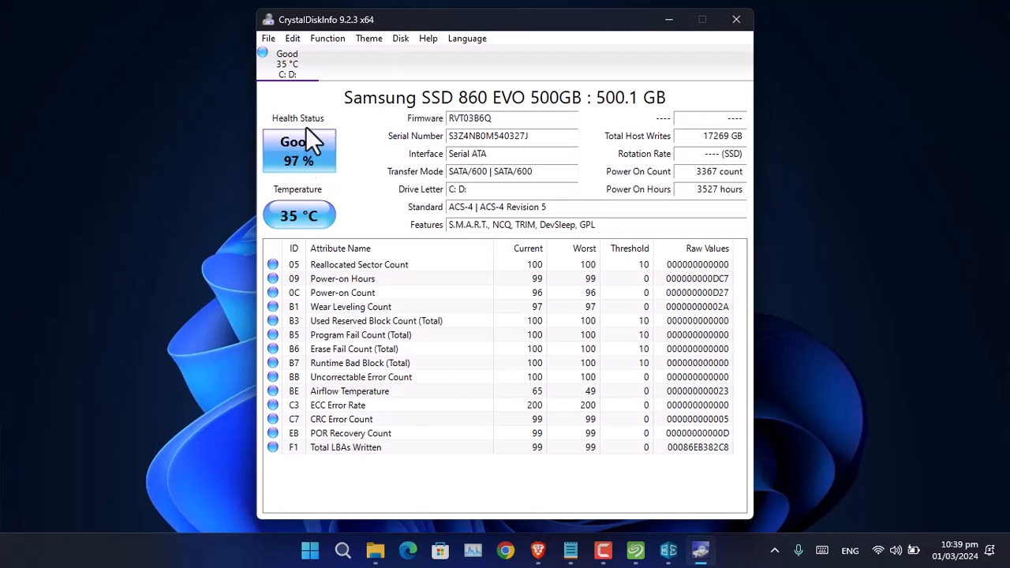
{"action": "mouse_move", "coordinate": [332, 192]}
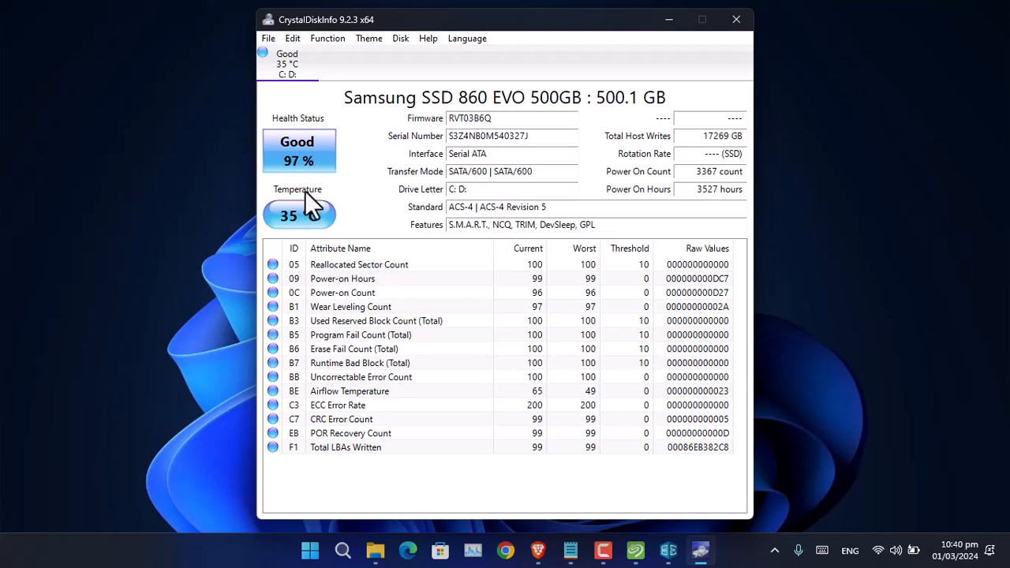
{"action": "mouse_move", "coordinate": [442, 134]}
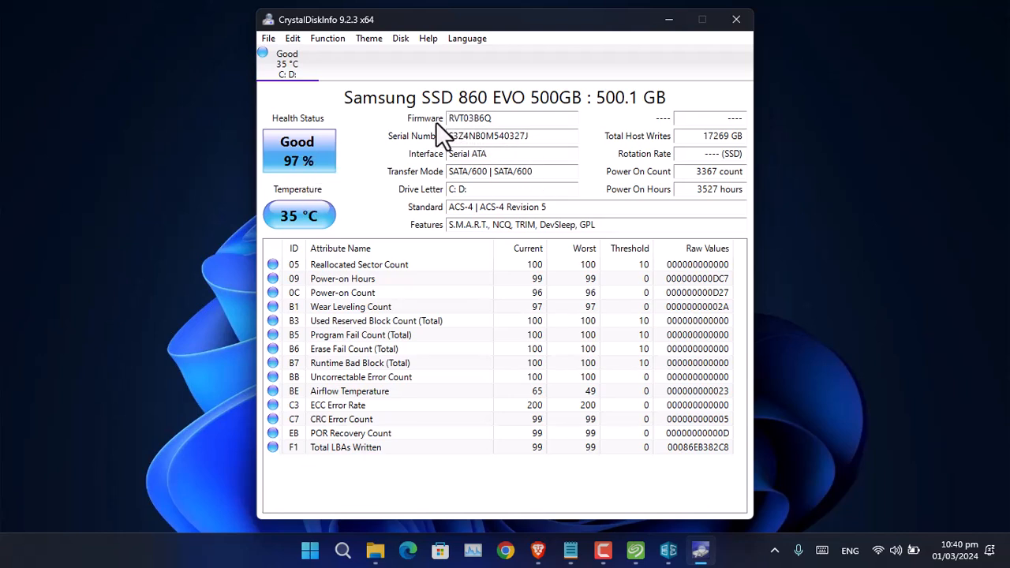
{"action": "mouse_move", "coordinate": [444, 225]}
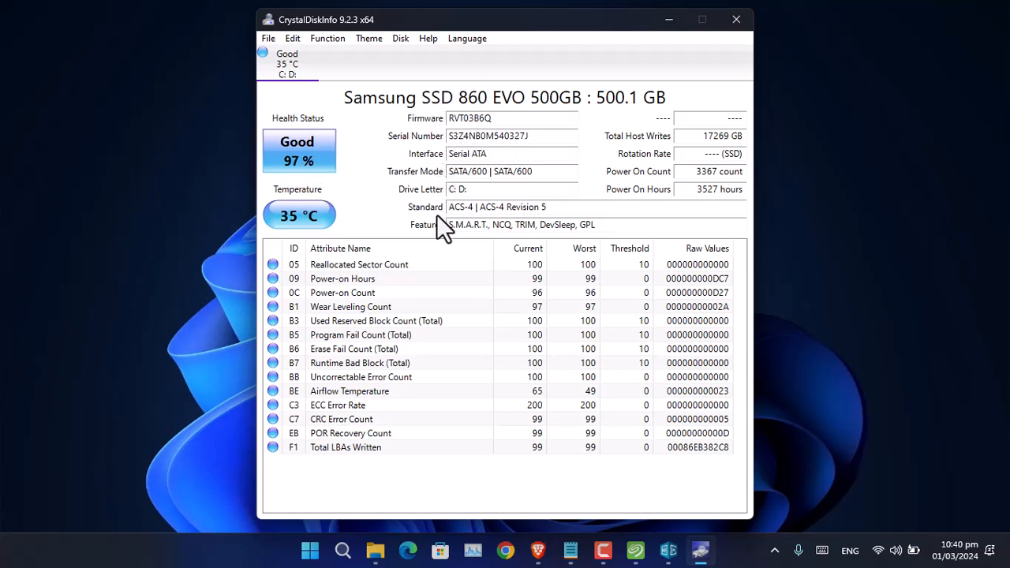
{"action": "mouse_move", "coordinate": [655, 165]}
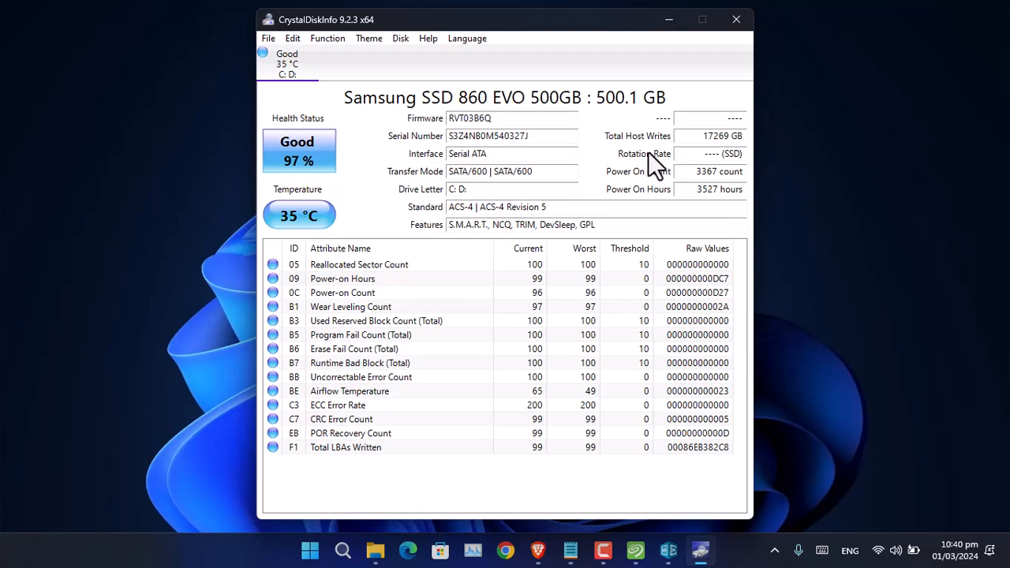
{"action": "mouse_move", "coordinate": [654, 178]}
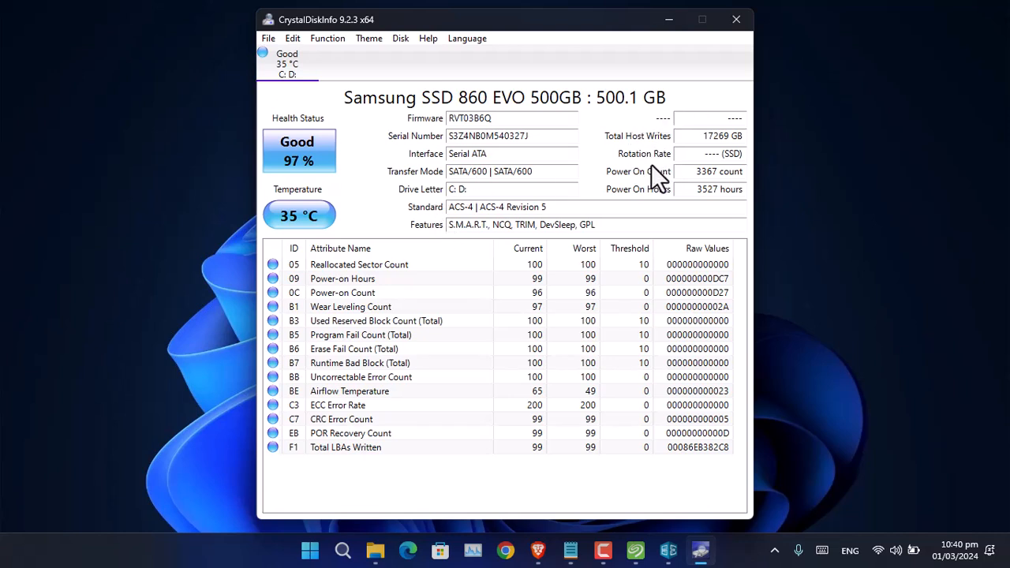
{"action": "mouse_move", "coordinate": [659, 178]}
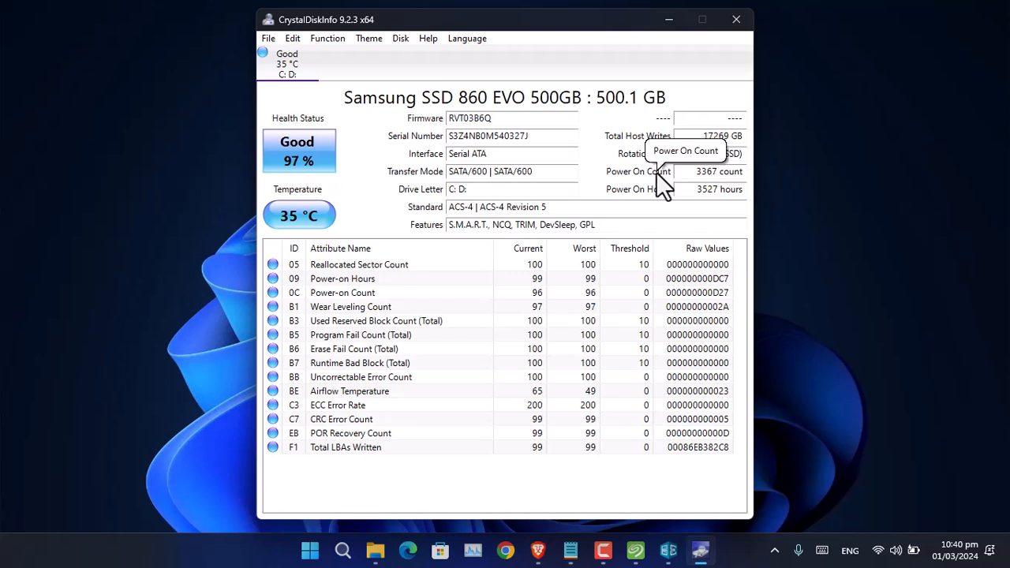
{"action": "mouse_move", "coordinate": [299, 161]}
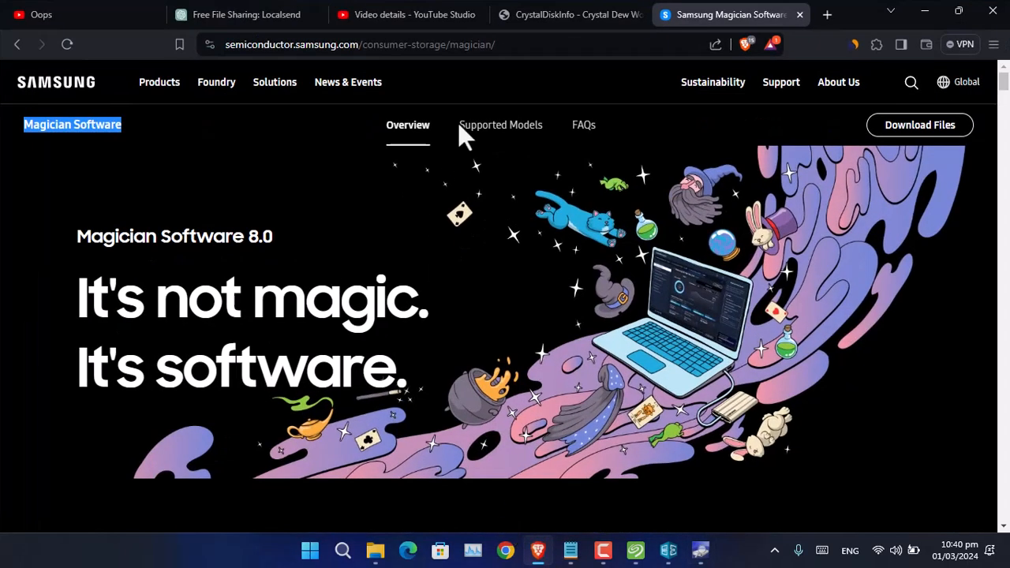
- View the Samsung Magician Software page, then clear the browser to show the desktop
{"action": "left_click", "coordinate": [569, 14]}
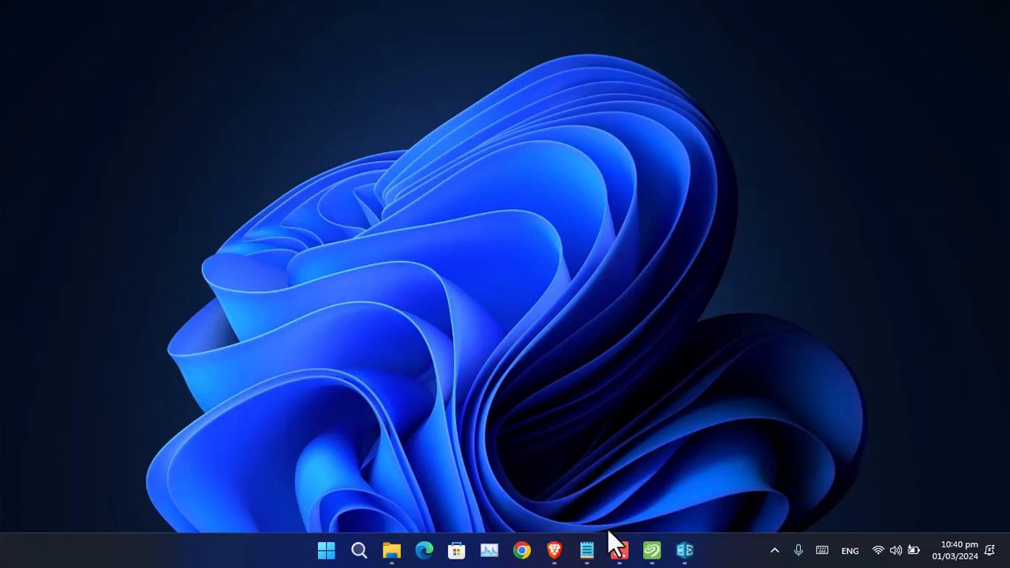
- Copy the seagate.com SeaTools link from the Notepad notes and return to Brave
{"action": "left_click", "coordinate": [586, 551]}
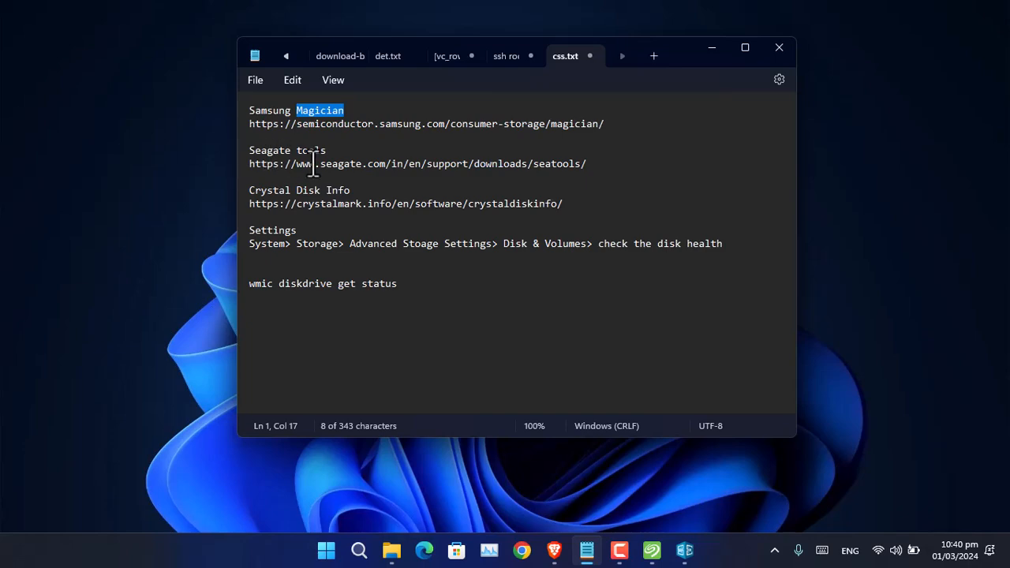
{"action": "triple_click", "coordinate": [417, 163]}
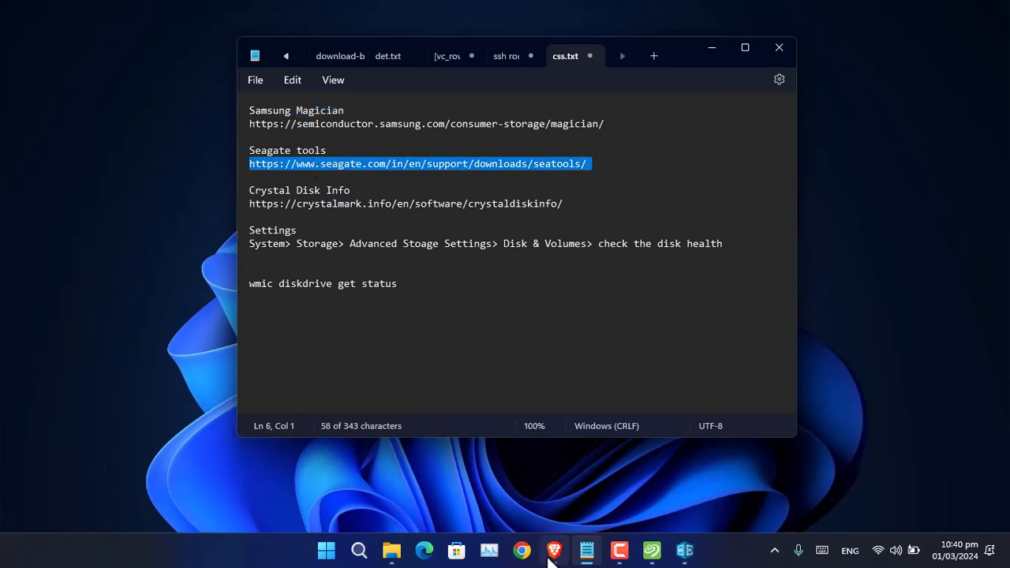
{"action": "left_click", "coordinate": [554, 551]}
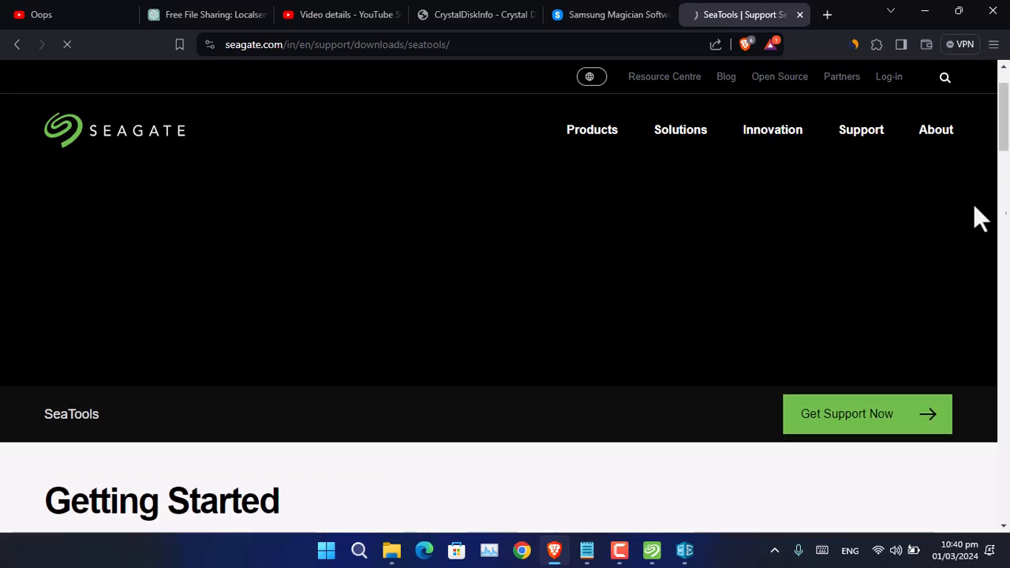
- Scroll the SeaTools page down to Downloads listing SeaTools 5 for Windows and Linux
{"action": "scroll", "scroll_direction": "down", "scroll_amount": 3}
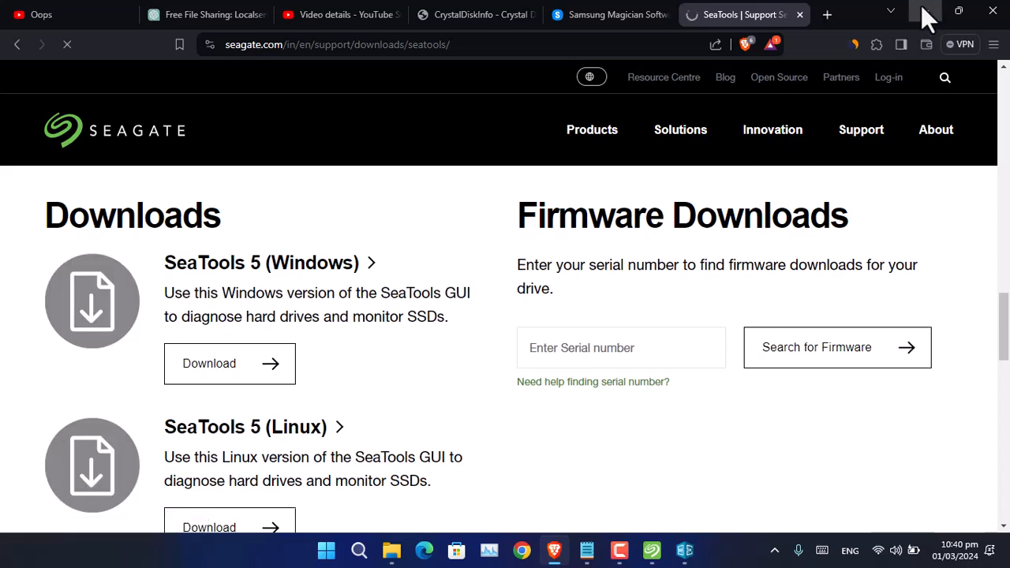
- Hide Brave and view SeaTools' Health tab: 98% life, 18.54 TB written, passing status
{"action": "left_click", "coordinate": [652, 550]}
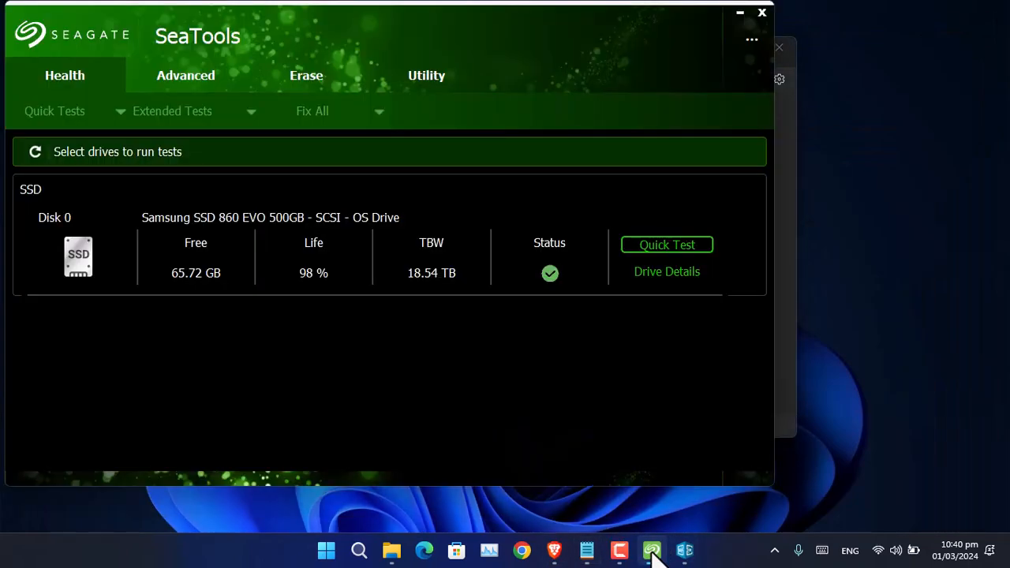
{"action": "left_click", "coordinate": [586, 550]}
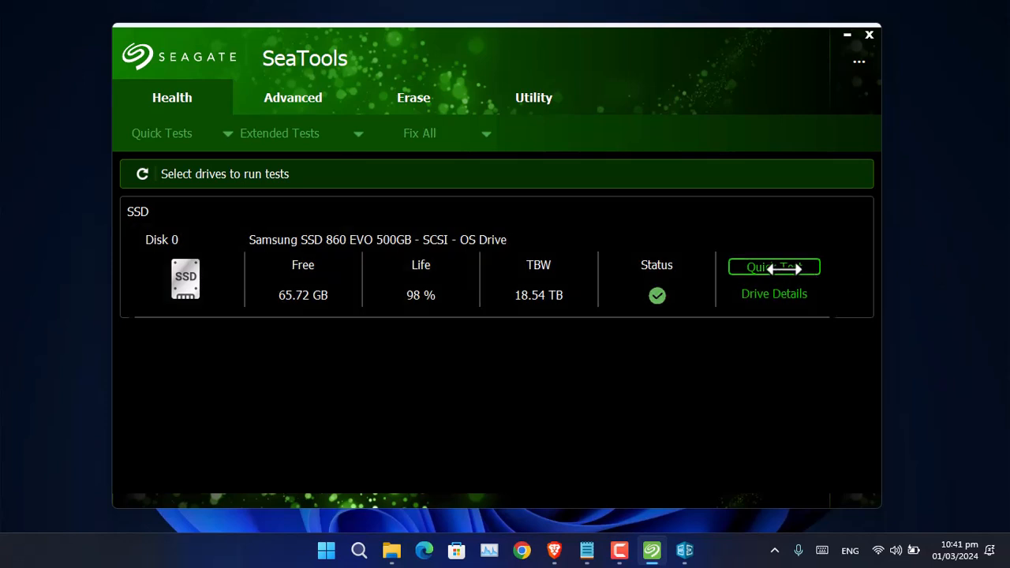
{"action": "mouse_move", "coordinate": [782, 302]}
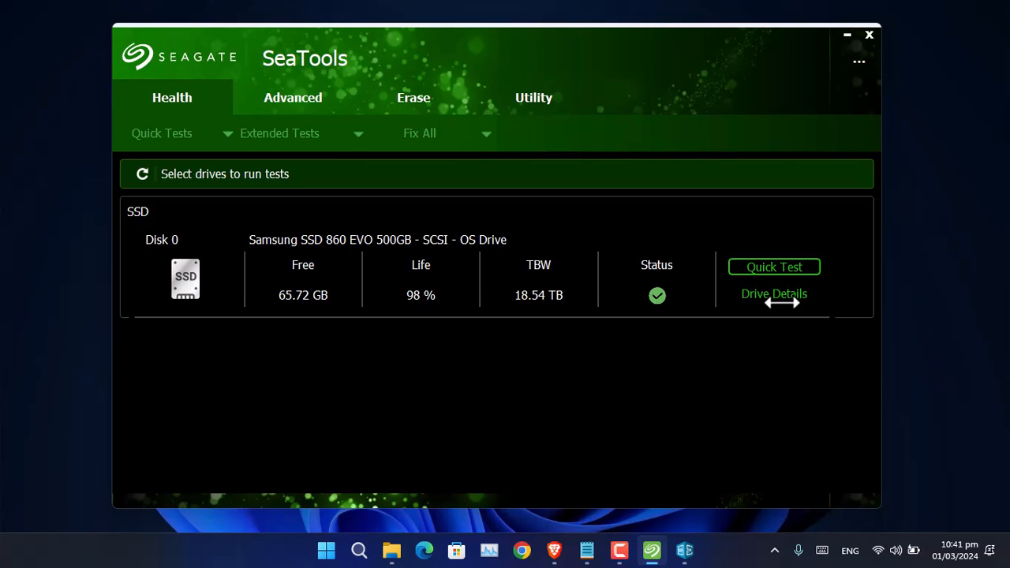
- Close SeaTools and check Crucial Storage Executive's Drive Details: Good Health, 65.69 GB available
{"action": "left_click", "coordinate": [869, 35]}
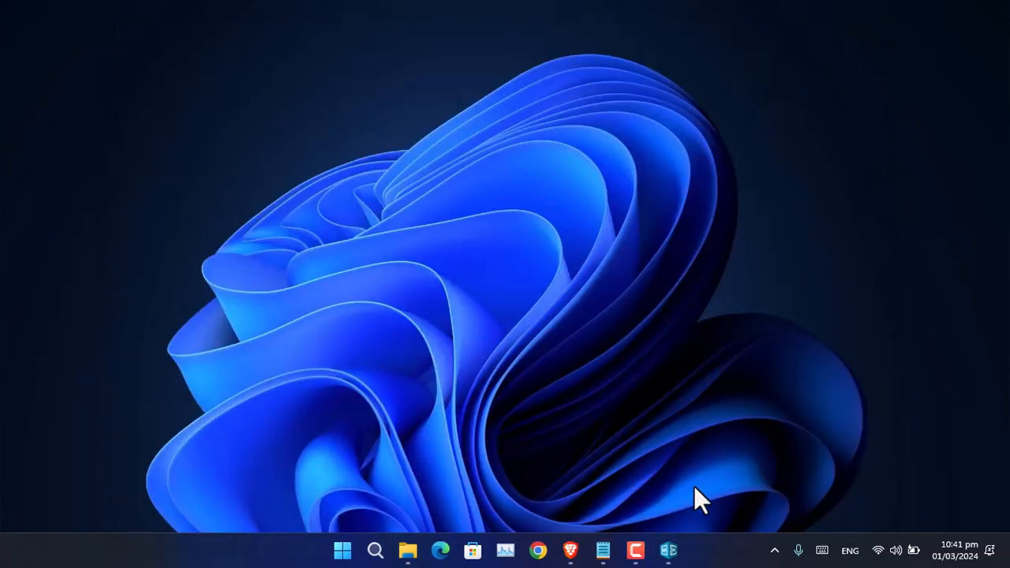
{"action": "left_click", "coordinate": [669, 550]}
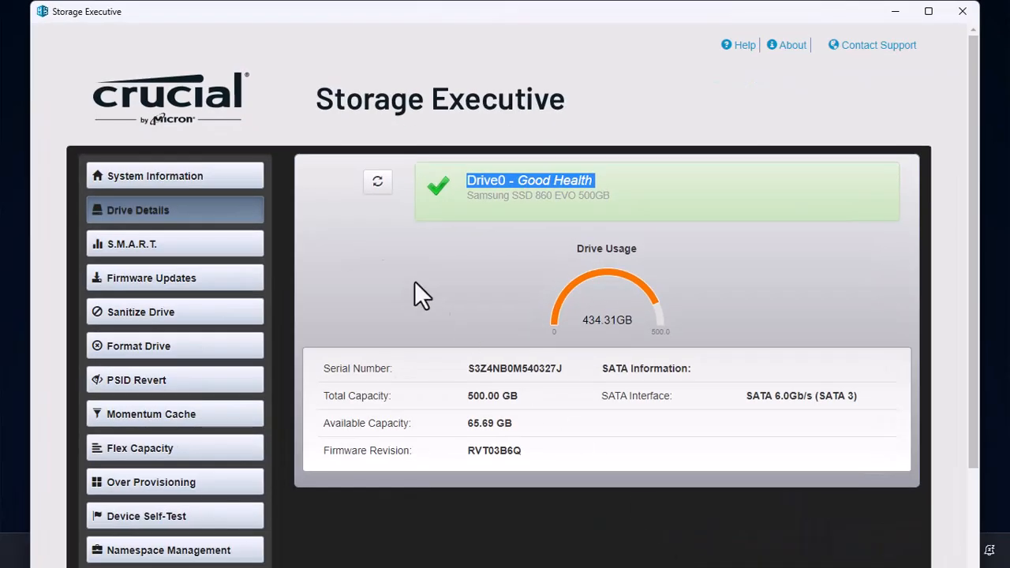
{"action": "mouse_move", "coordinate": [251, 222]}
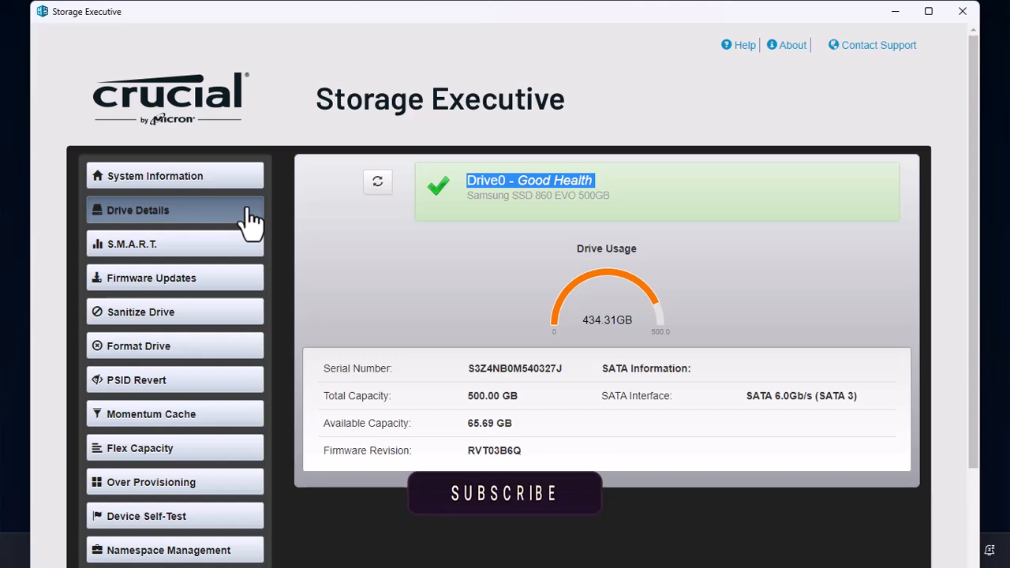
{"action": "left_click", "coordinate": [505, 493]}
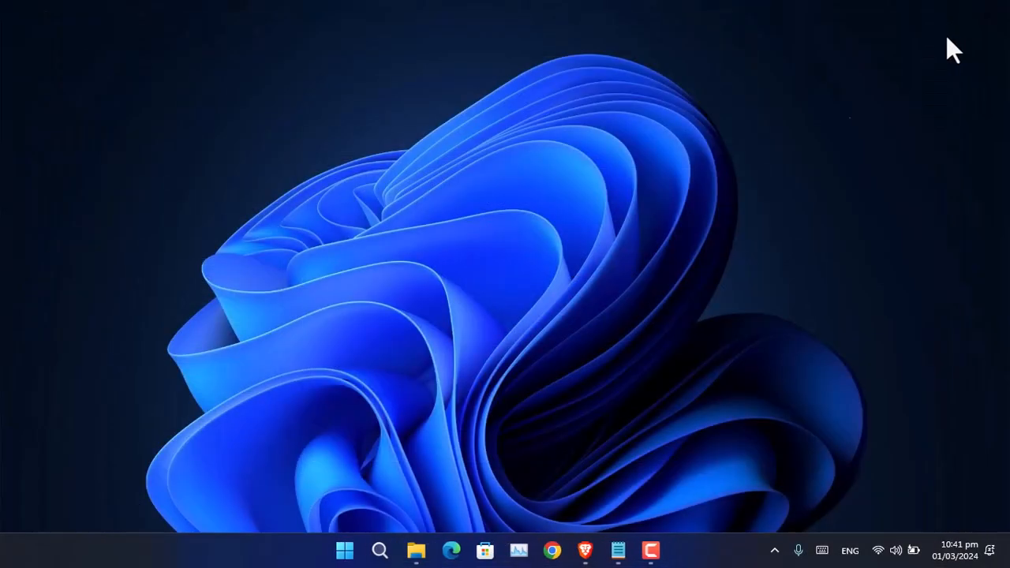
{"action": "mouse_move", "coordinate": [691, 438]}
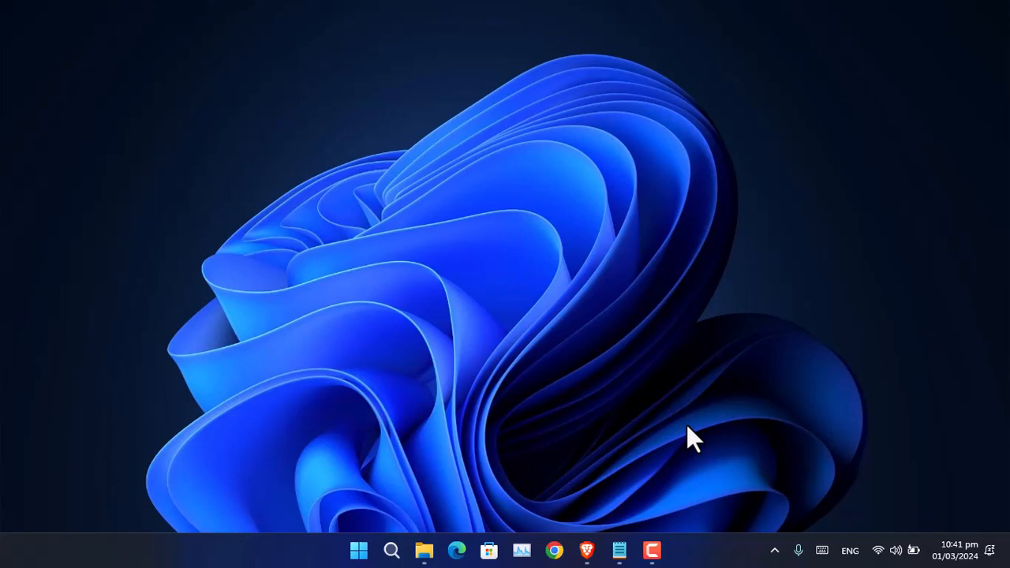
- Go to System › Storage in Settings and expand Advanced storage settings
{"action": "left_click", "coordinate": [653, 550]}
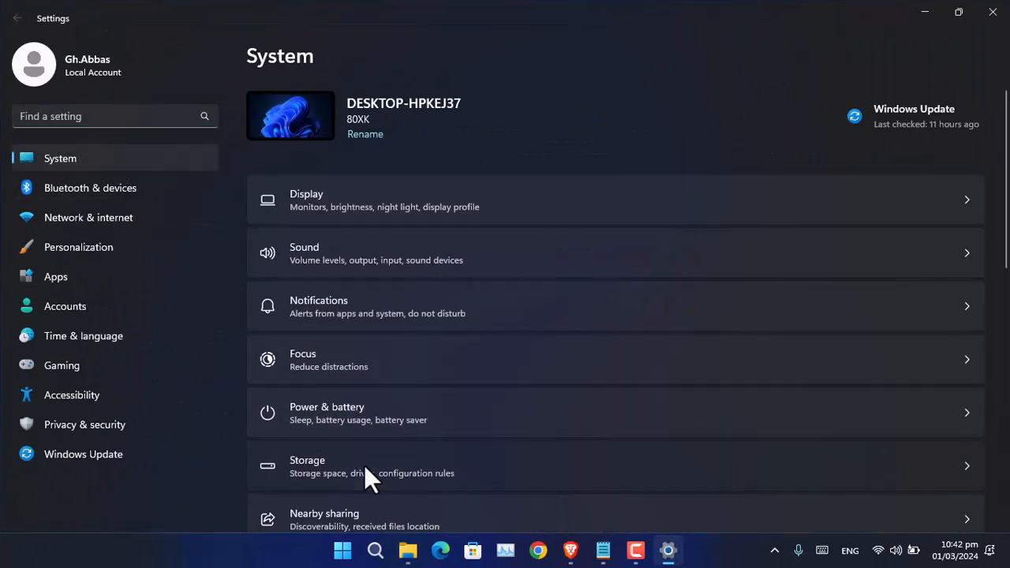
{"action": "left_click", "coordinate": [371, 466]}
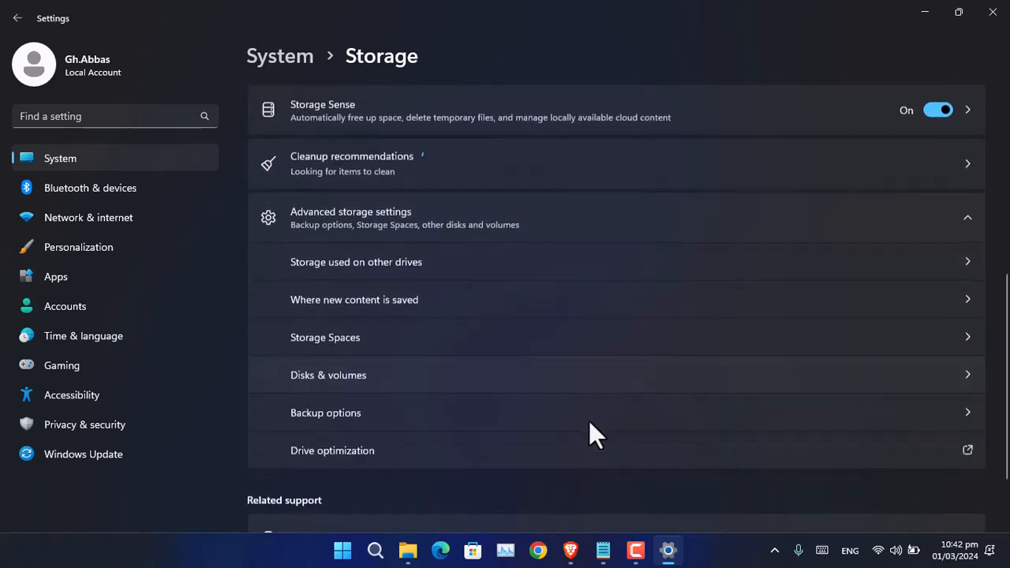
{"action": "mouse_move", "coordinate": [432, 387]}
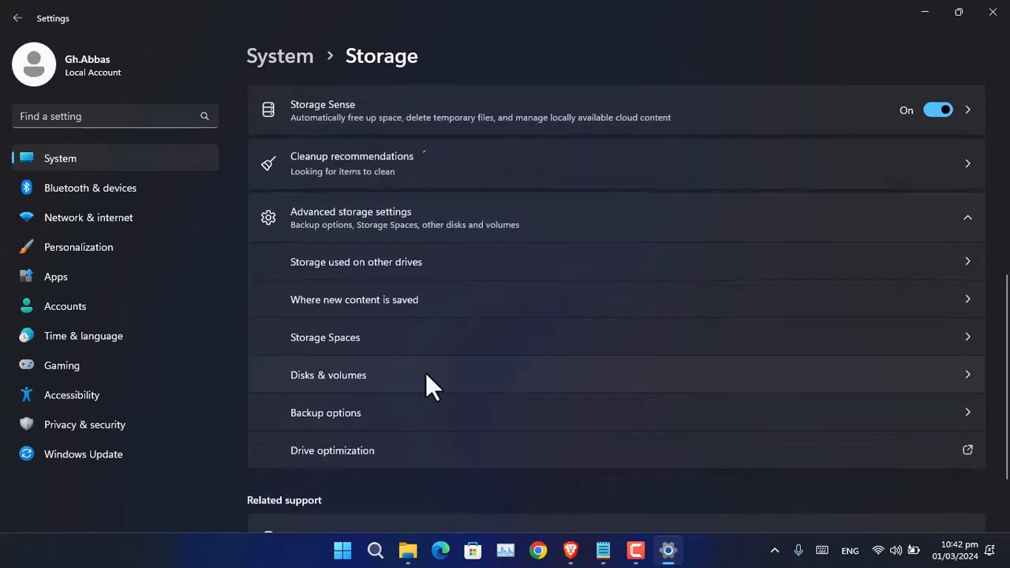
- Review Disks & volumes: the Samsung SSD 860 EVO's partitions are all marked Healthy
{"action": "left_click", "coordinate": [329, 374]}
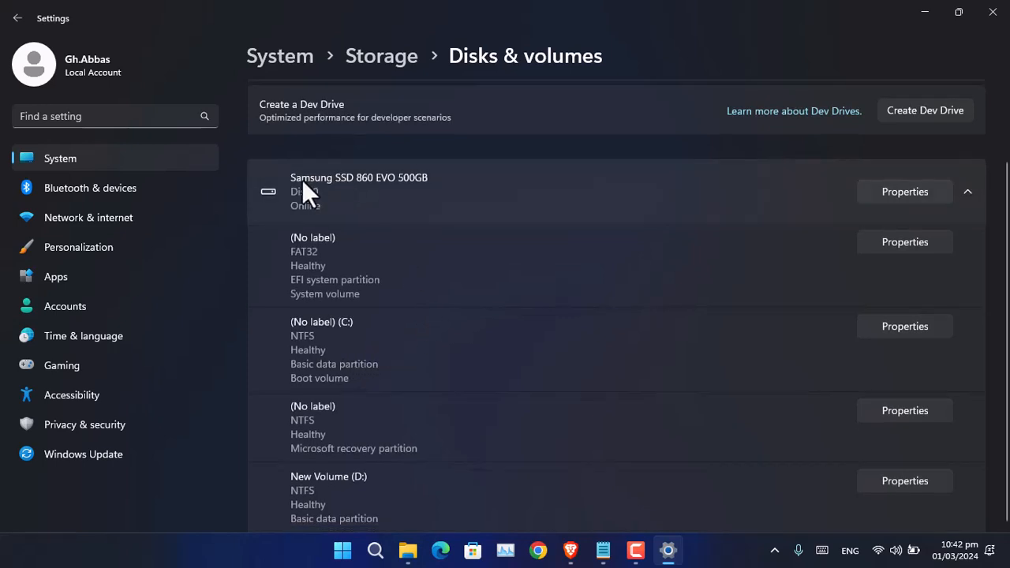
{"action": "mouse_move", "coordinate": [361, 200]}
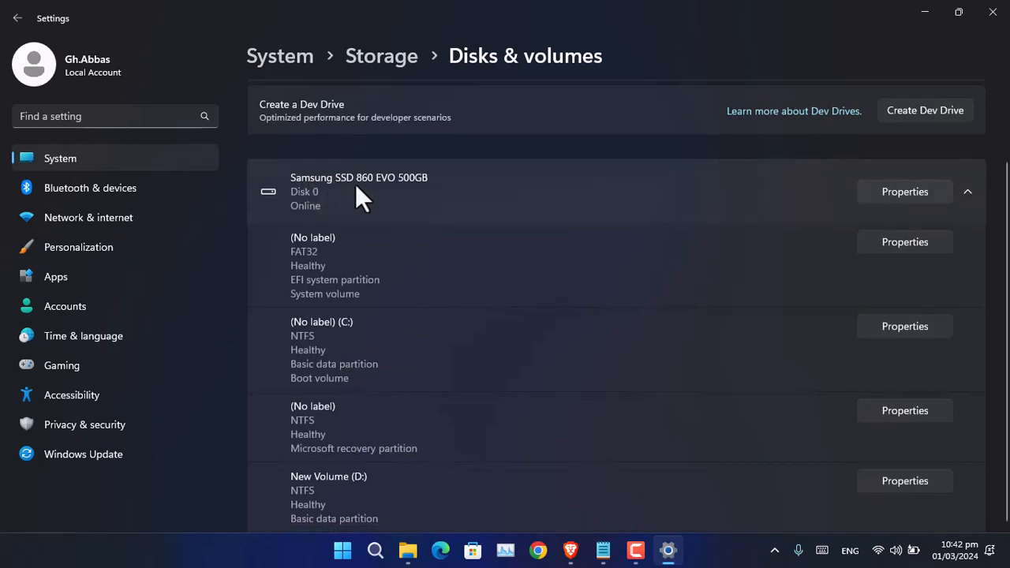
{"action": "mouse_move", "coordinate": [330, 521]}
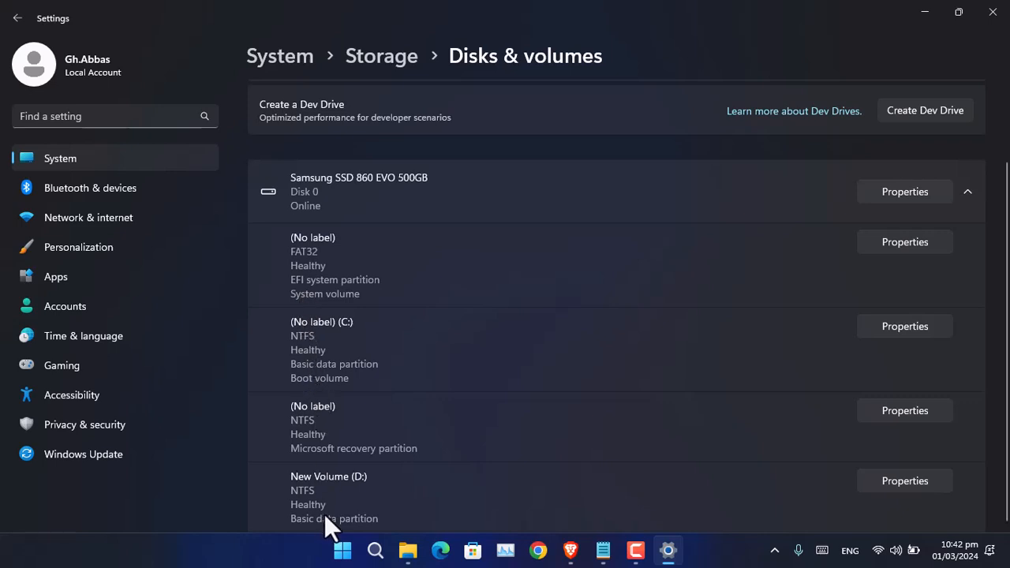
{"action": "mouse_move", "coordinate": [318, 272]}
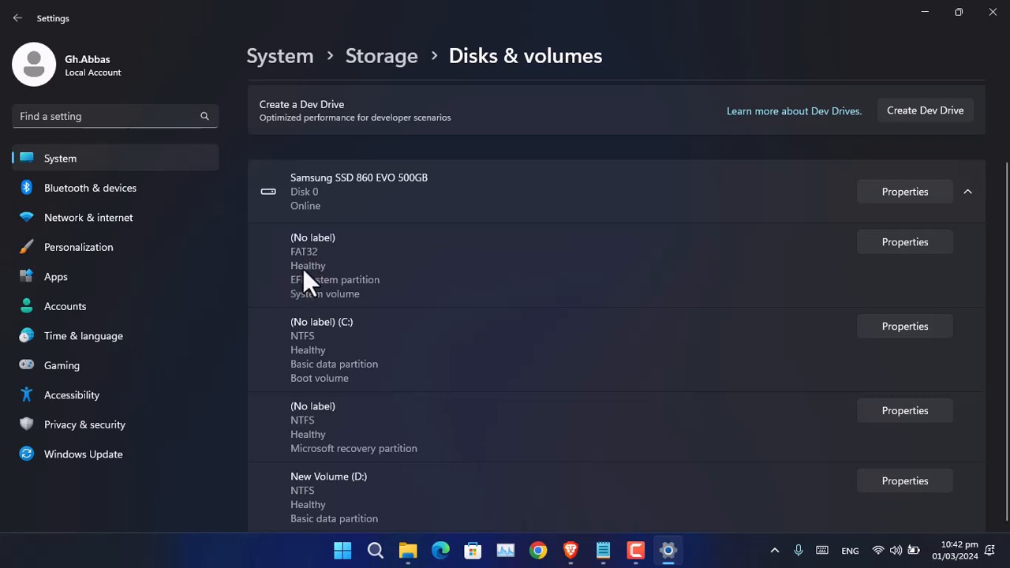
{"action": "mouse_move", "coordinate": [352, 351]}
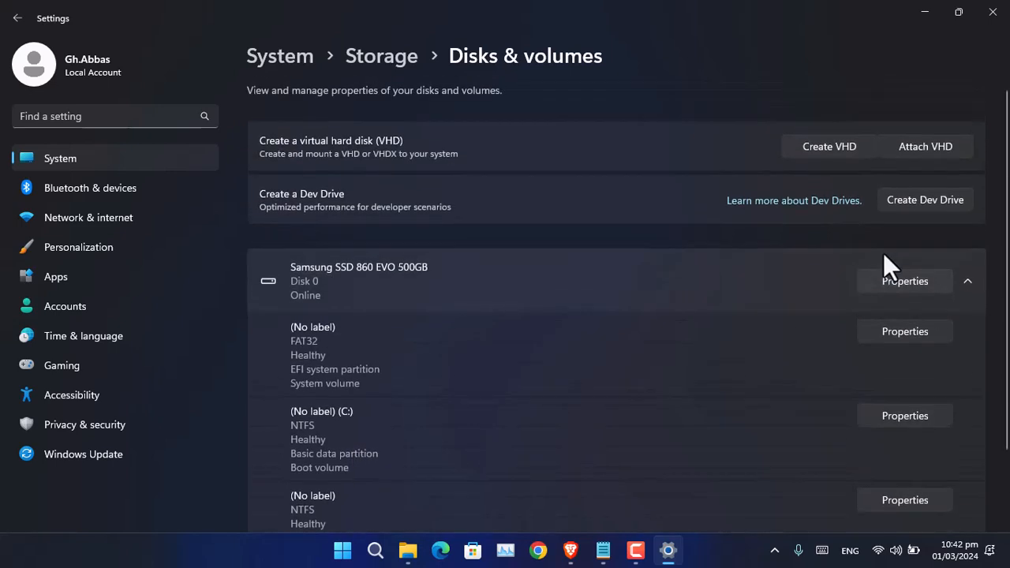
{"action": "mouse_move", "coordinate": [464, 320]}
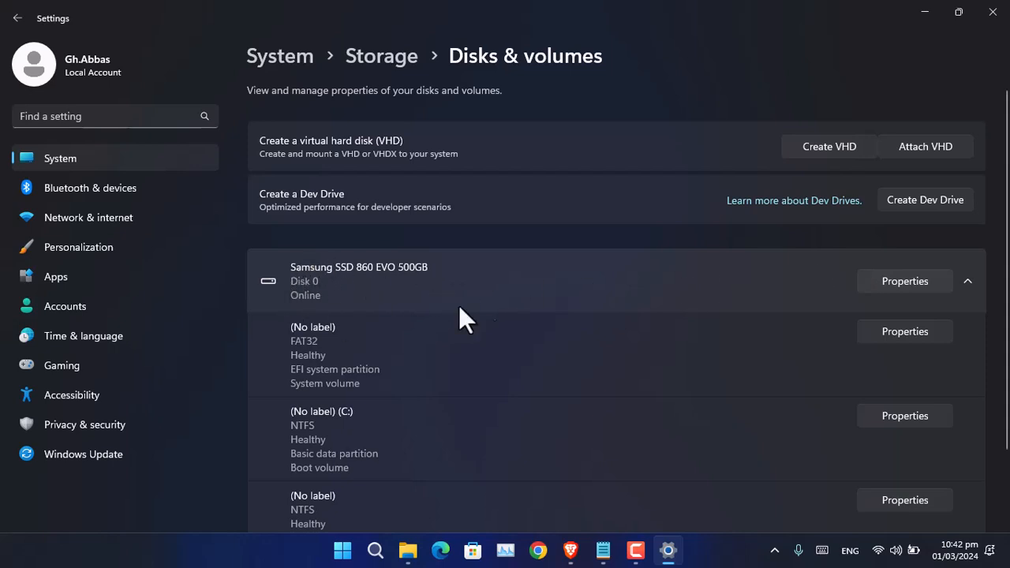
{"action": "mouse_move", "coordinate": [503, 298]}
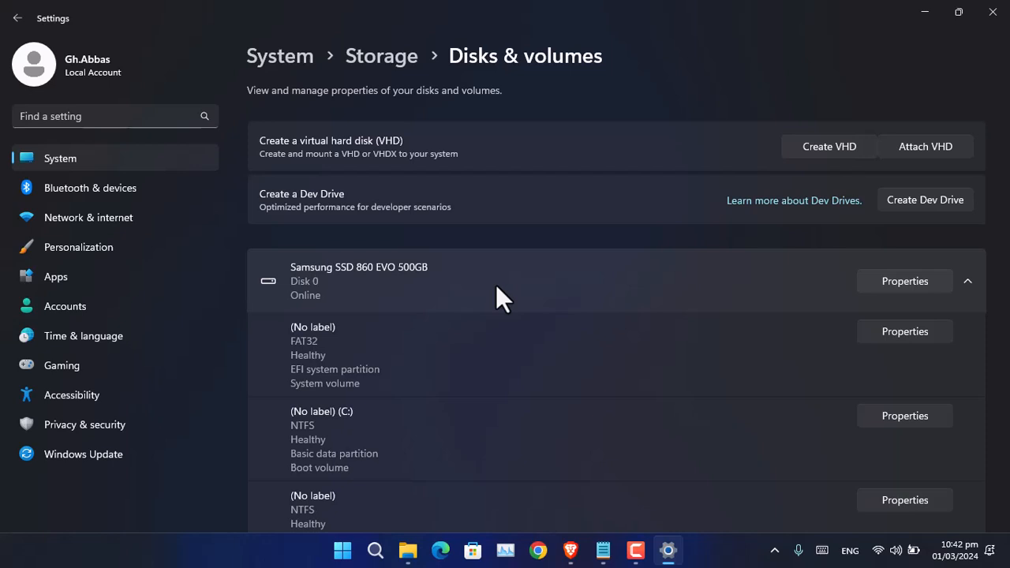
- Check the SSD's Advanced Disk Properties device status reads working properly, then close Settings
{"action": "left_click", "coordinate": [905, 281]}
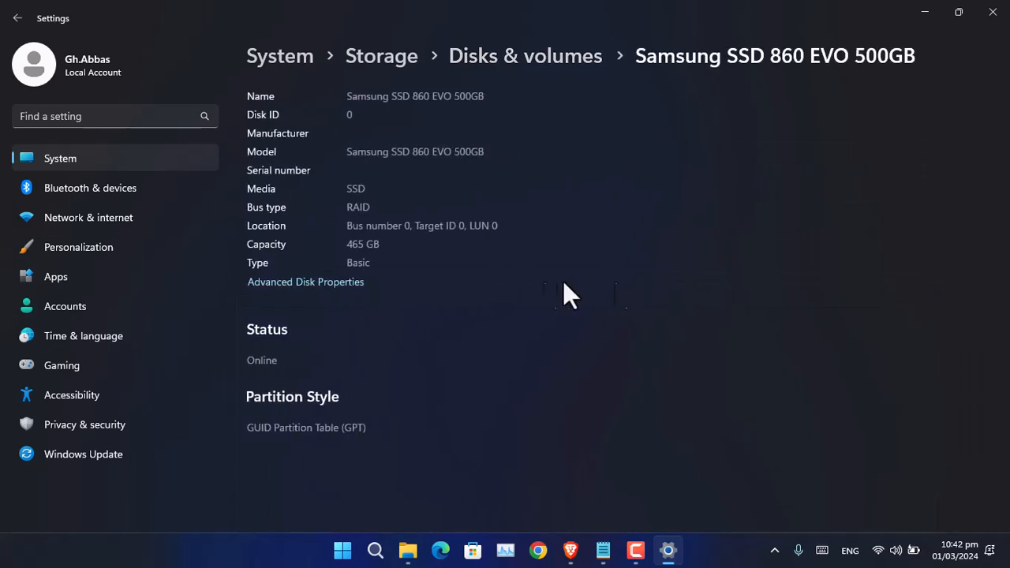
{"action": "mouse_move", "coordinate": [305, 282]}
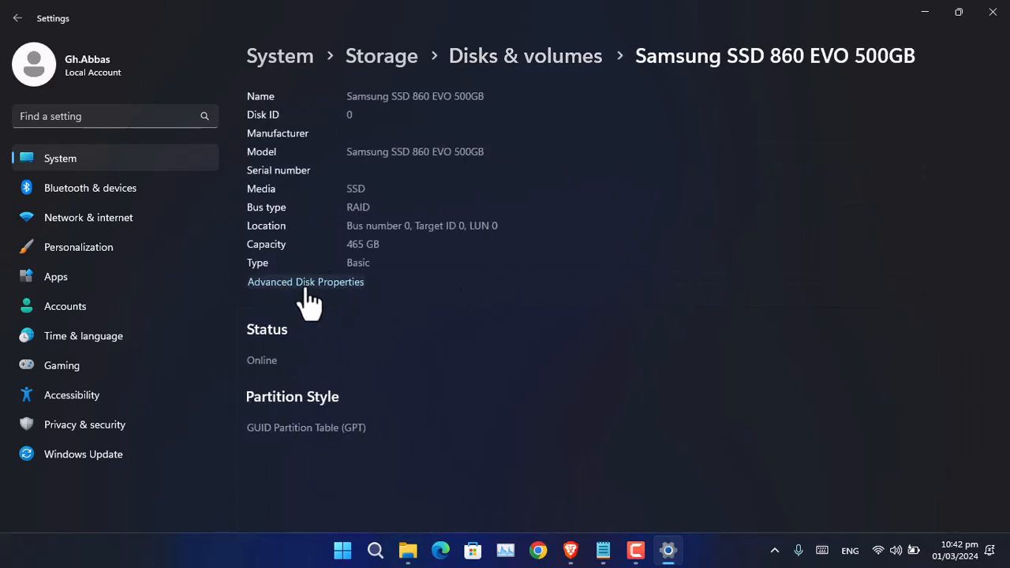
{"action": "left_click", "coordinate": [305, 282]}
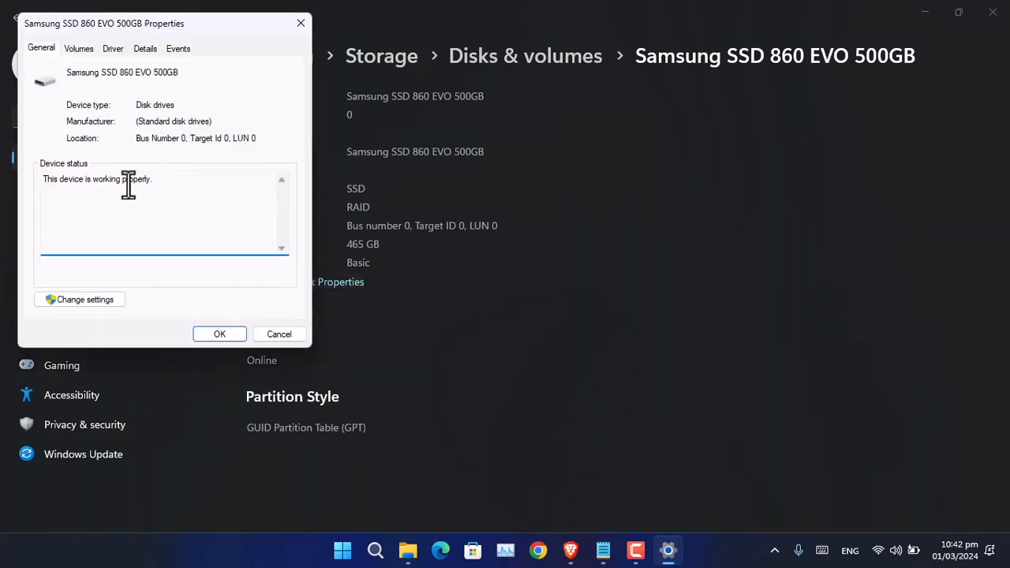
{"action": "mouse_move", "coordinate": [71, 178]}
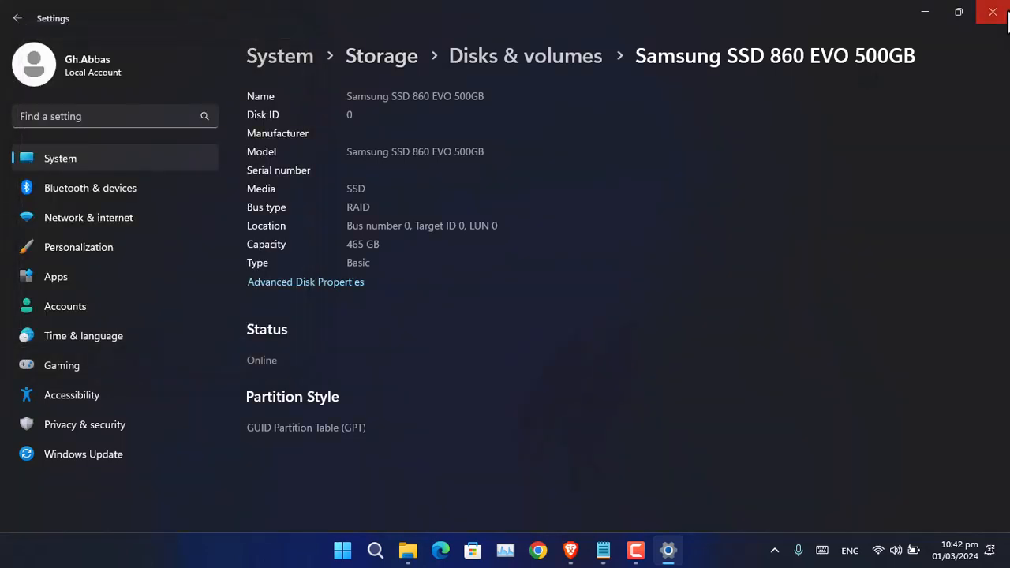
{"action": "left_click", "coordinate": [992, 12]}
{"action": "type", "text": "w"}
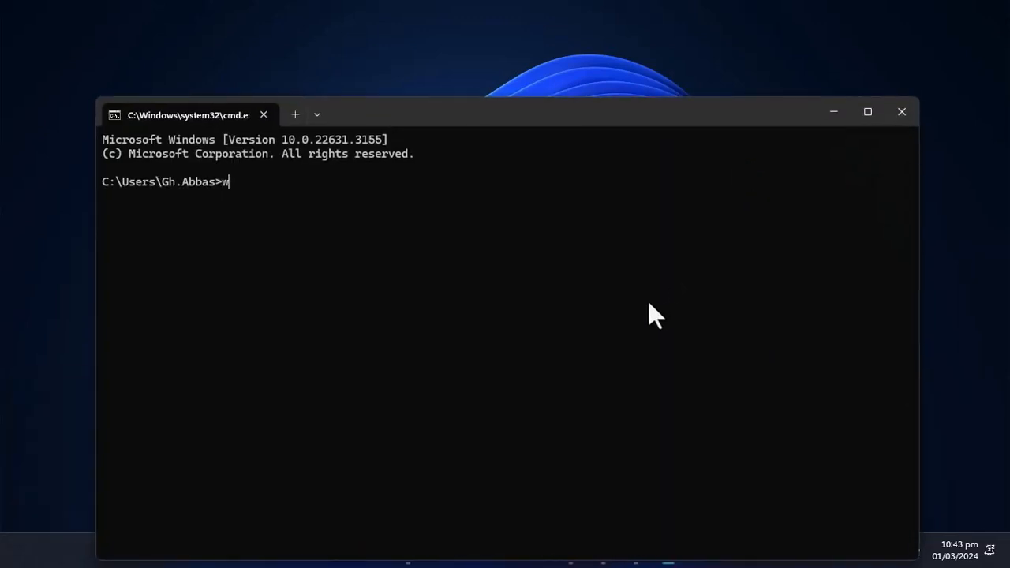
- Run 'wmic diskdrive get status' in Command Prompt, confirm it returns OK, then close the window
{"action": "type", "text": "mic"}
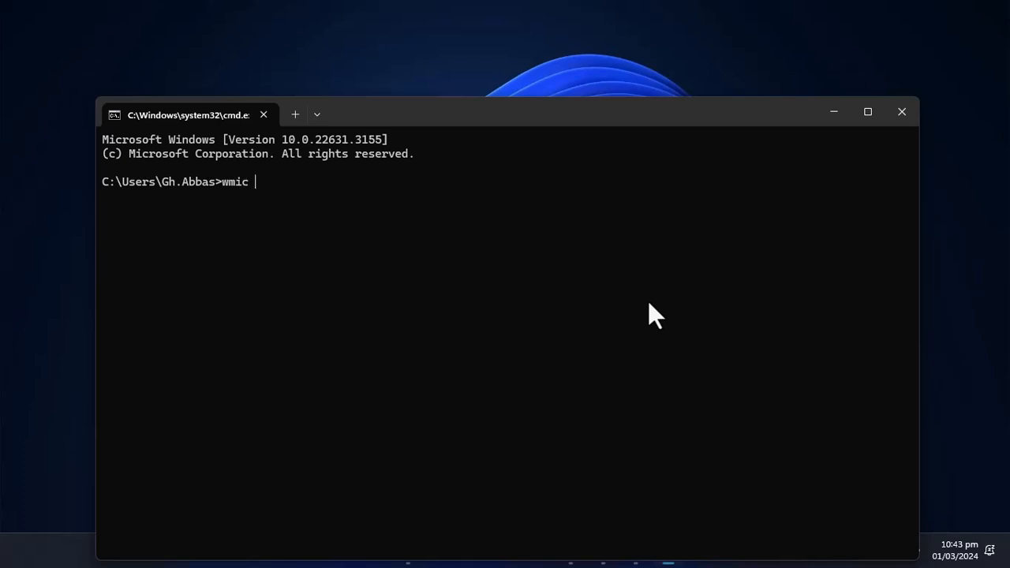
{"action": "type", "text": "diskd"}
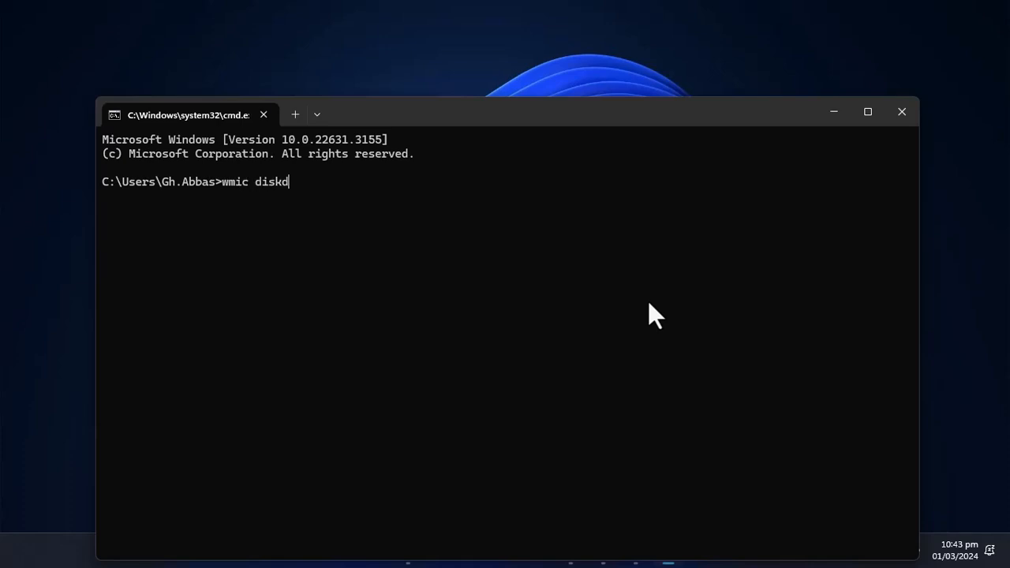
{"action": "type", "text": "rive get status"}
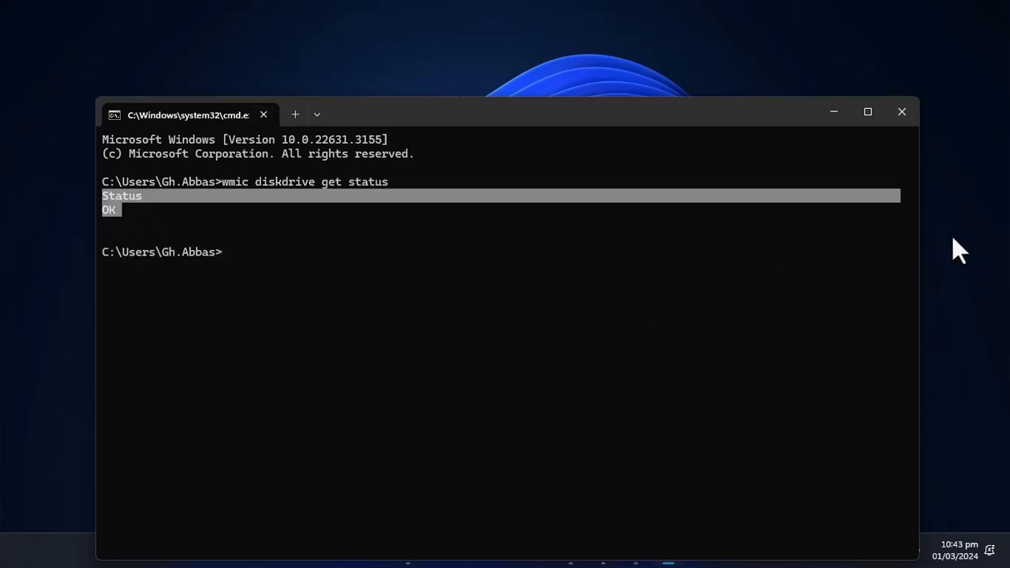
{"action": "left_click", "coordinate": [902, 112]}
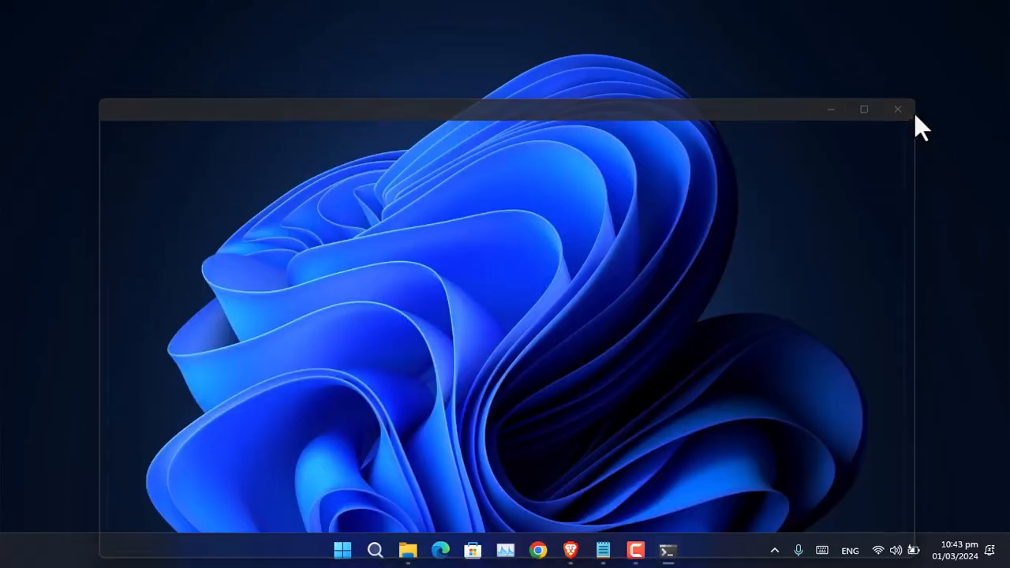
{"action": "left_click", "coordinate": [897, 109]}
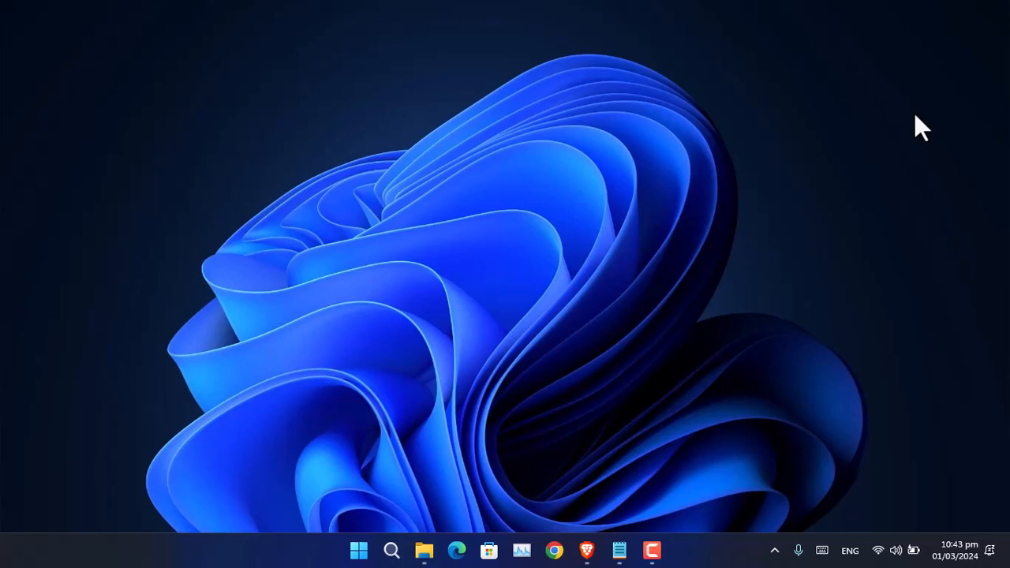
{"action": "left_click", "coordinate": [774, 550]}
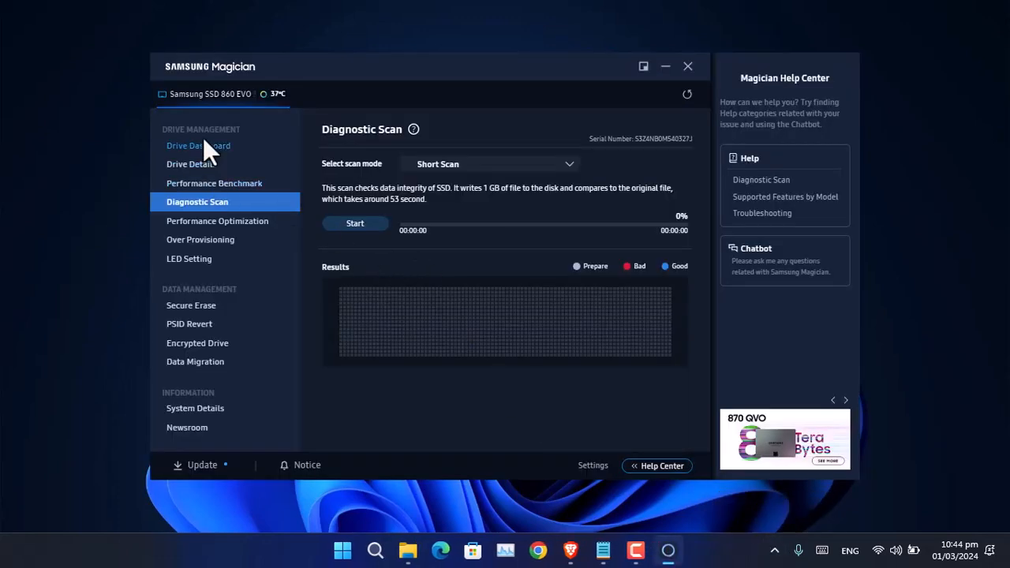
- Show the SSD 860 EVO 500GB Drive Dashboard: Good health, 36°C, 16.9 TB written
{"action": "left_click", "coordinate": [198, 146]}
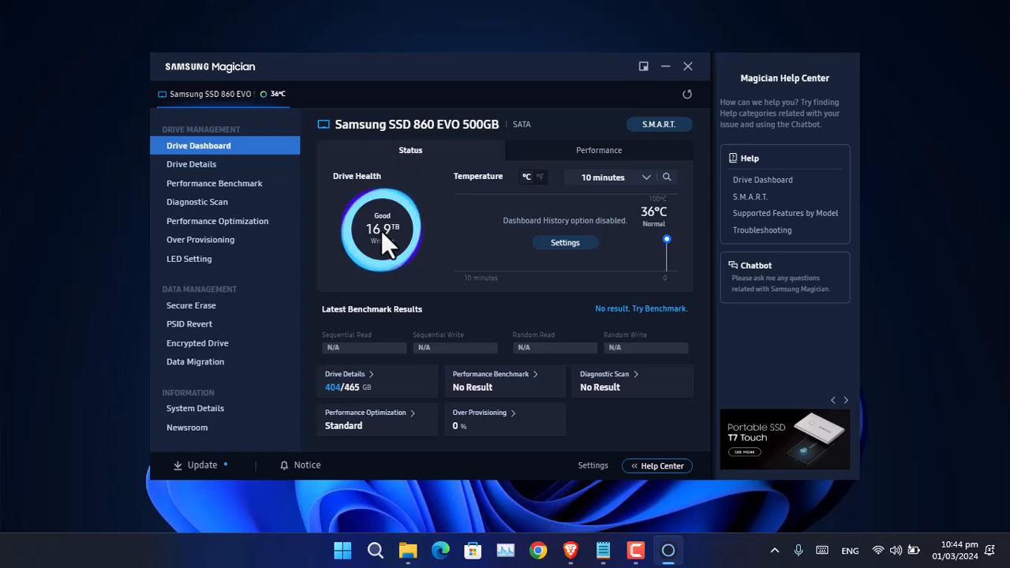
{"action": "mouse_move", "coordinate": [449, 279]}
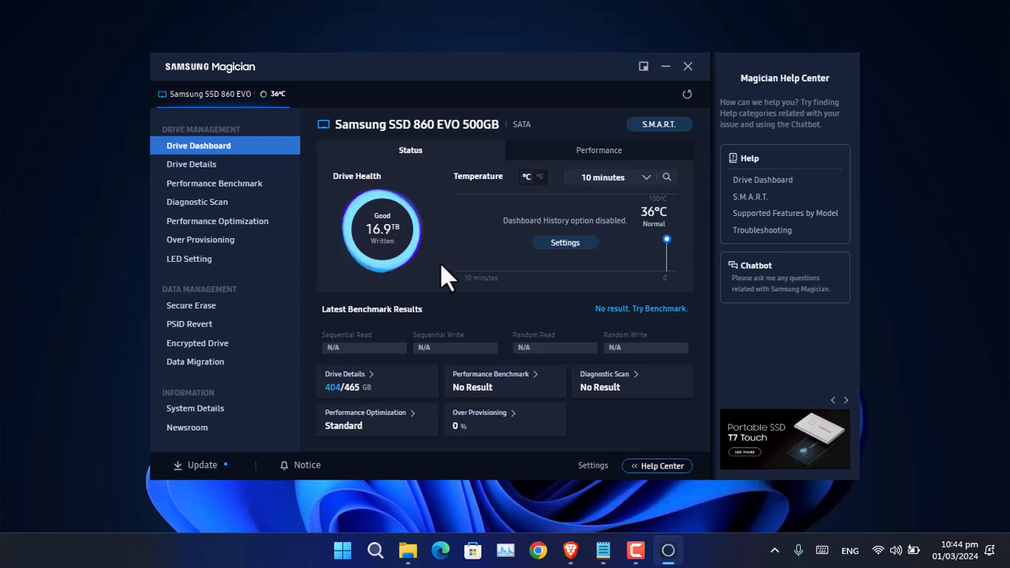